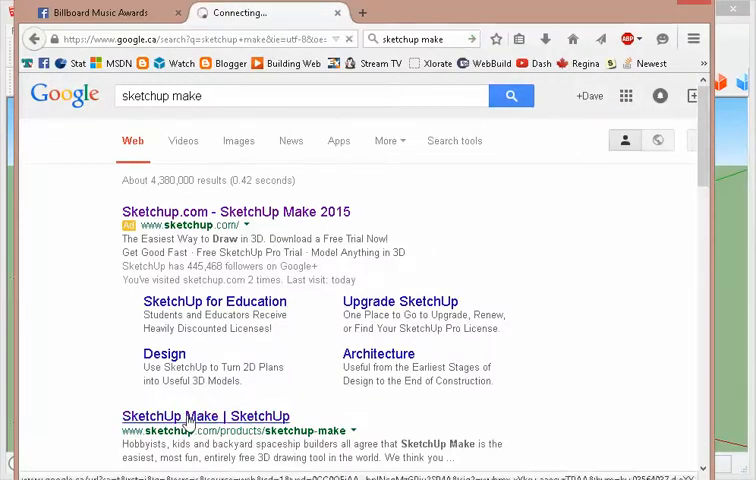
Open the 'SketchUp Make | SketchUp' result and reach the Download SketchUp button.
click(203, 415)
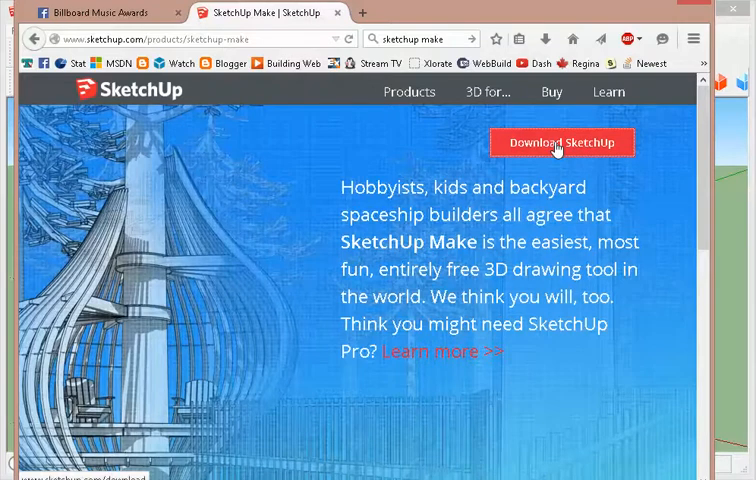
mouse_move(180, 357)
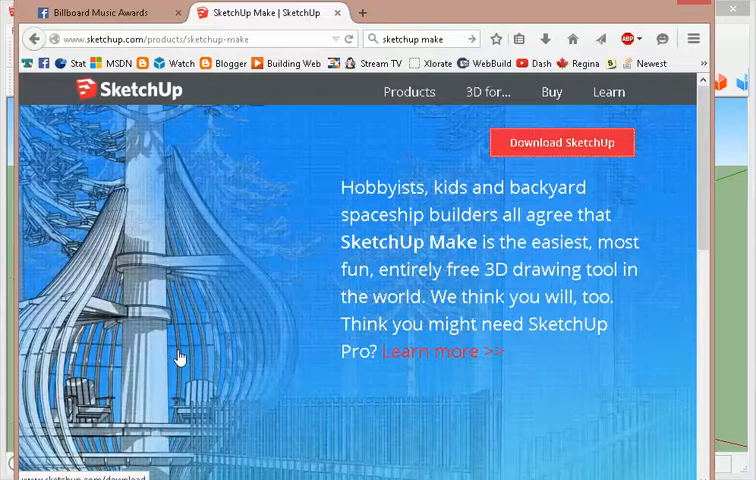
mouse_move(590, 150)
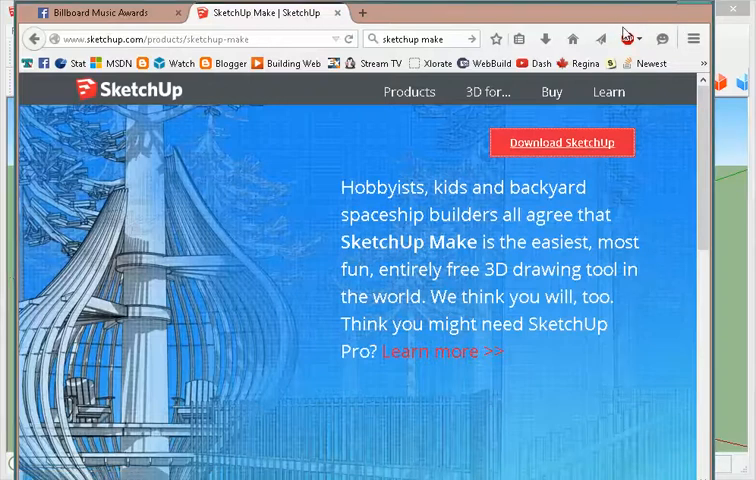
scroll(down, 3)
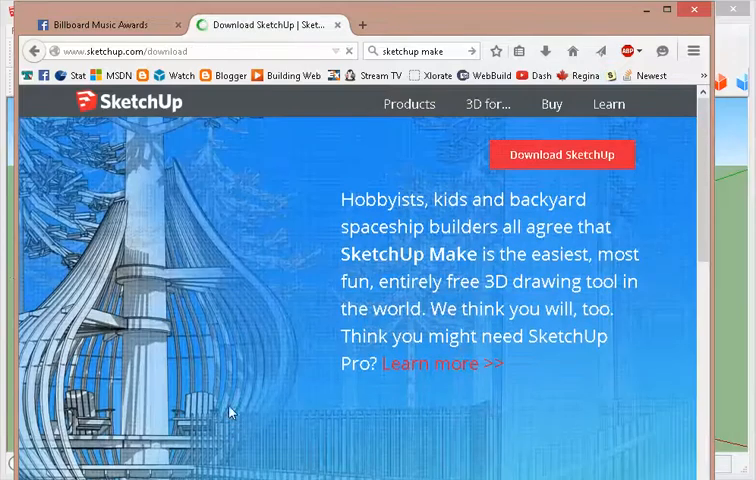
Choose Personal Projects under 'I plan to use SketchUp for'.
click(562, 154)
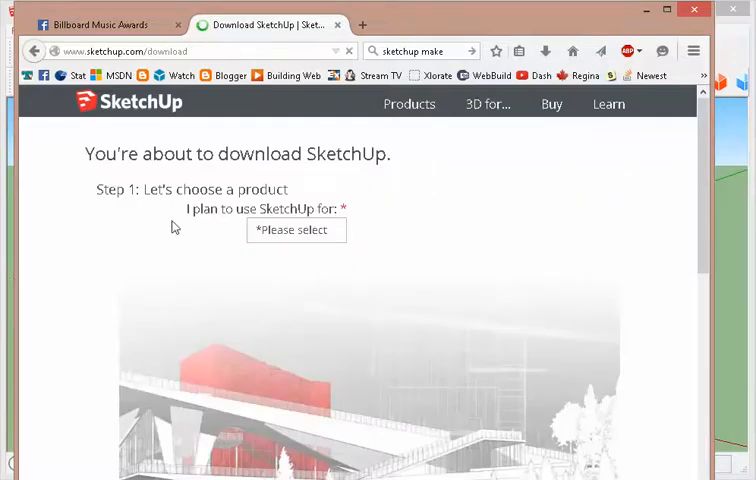
mouse_move(338, 231)
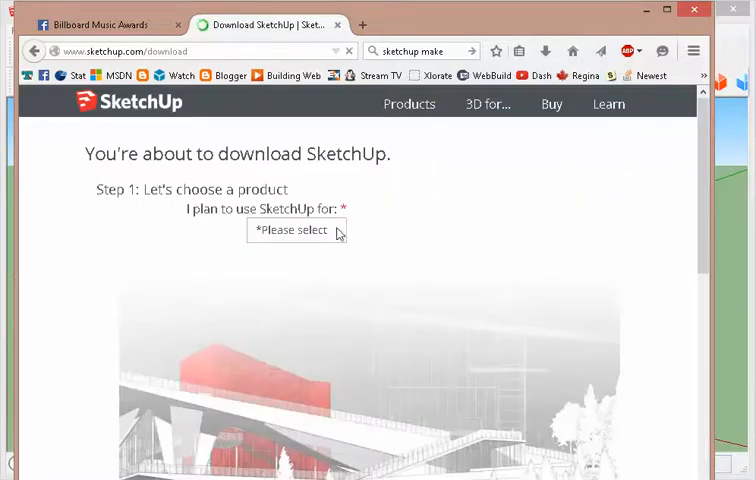
click(297, 230)
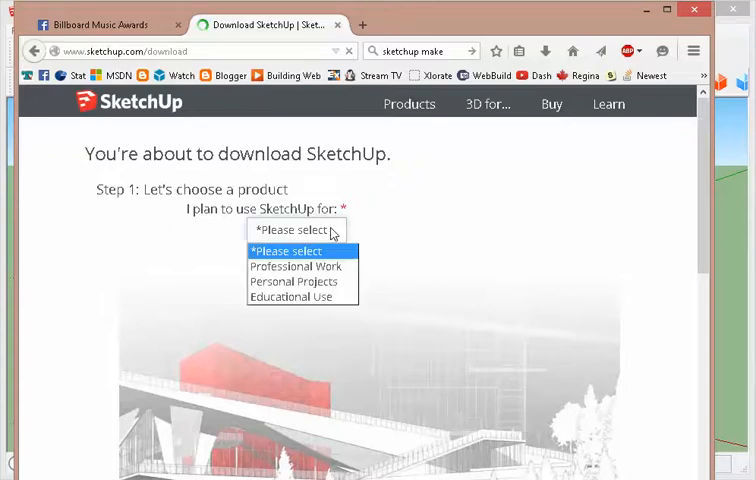
mouse_move(293, 281)
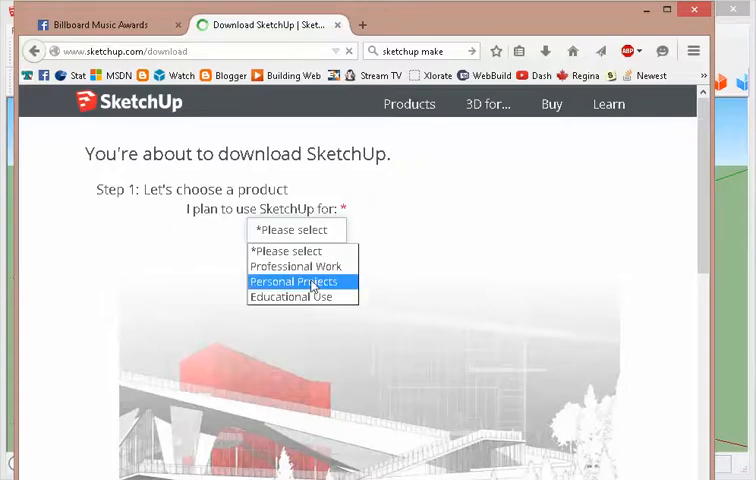
click(293, 281)
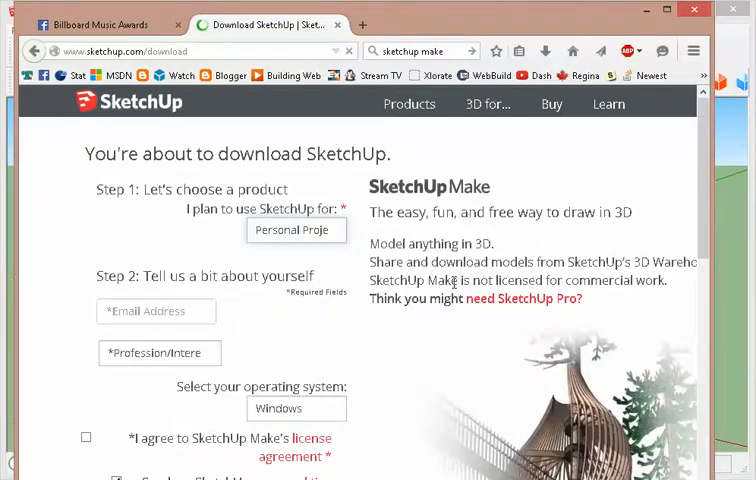
mouse_move(566, 318)
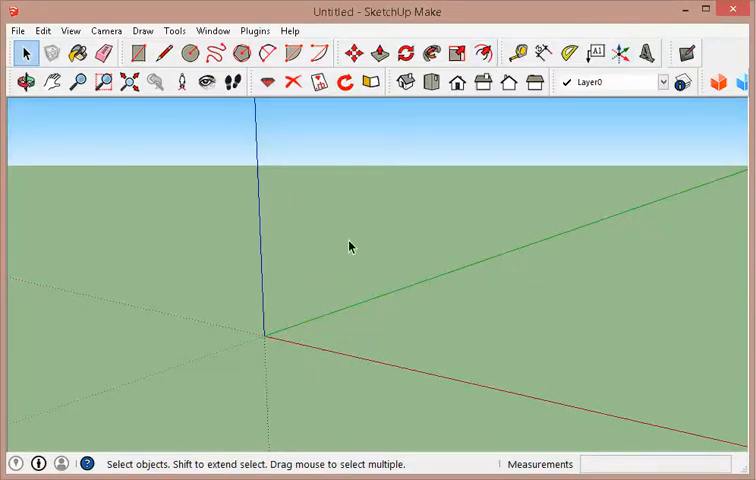
mouse_move(382, 232)
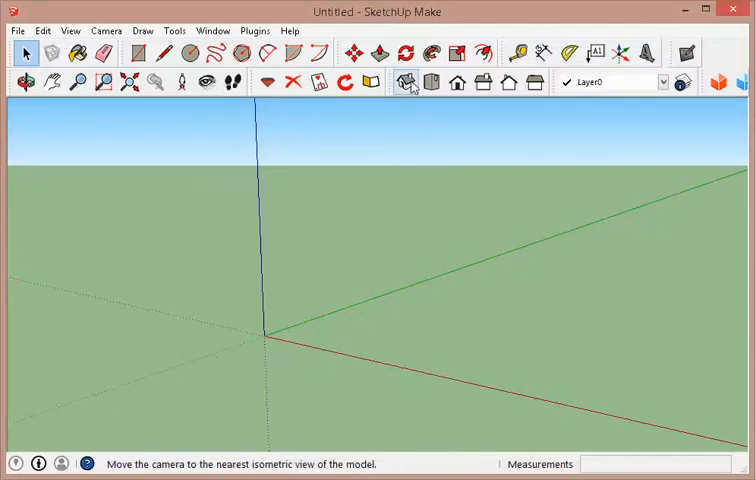
Switch the empty model to Top view, then to Right view.
click(429, 82)
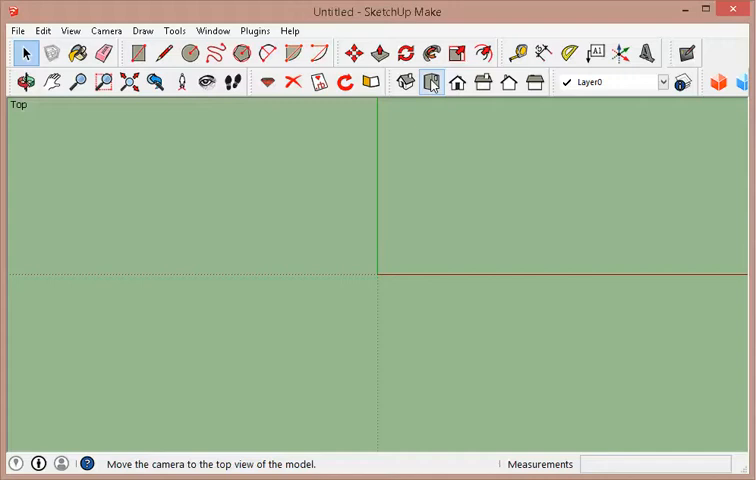
click(430, 82)
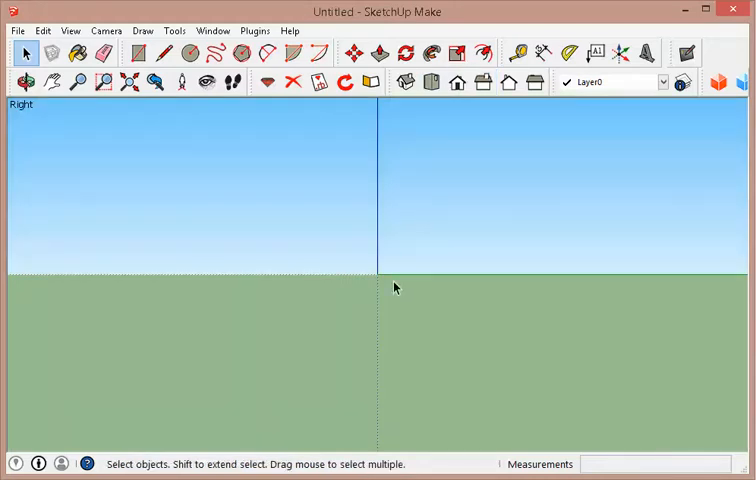
mouse_move(334, 167)
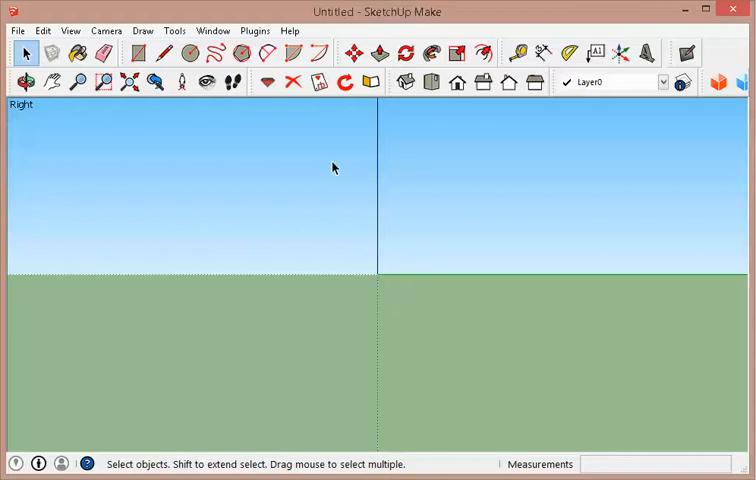
Draw a tall closed rectangle 0.5" wide as the riser face.
click(160, 53)
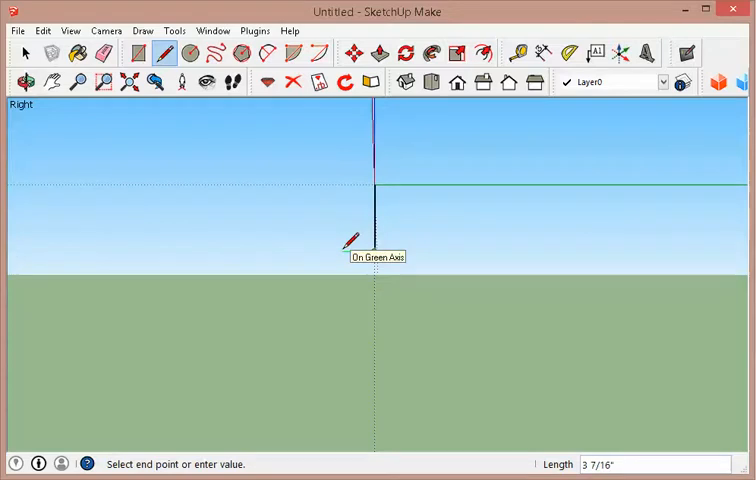
text(.5)
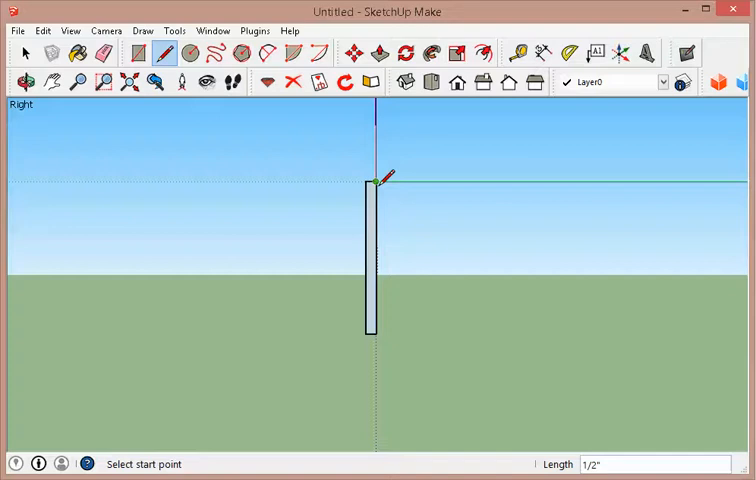
Draw a tread block jutting left from the riser top, plus a nose guide line.
click(24, 53)
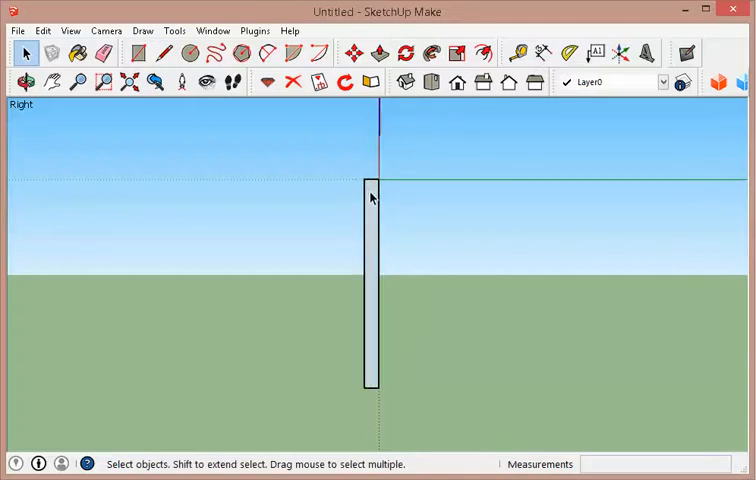
click(157, 52)
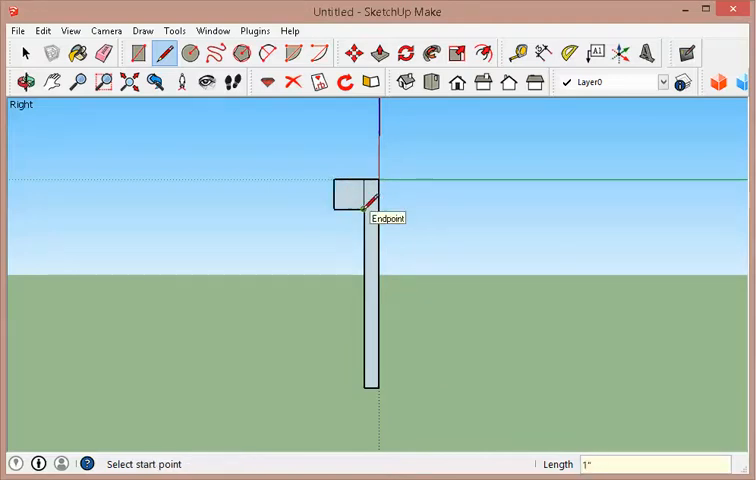
click(22, 51)
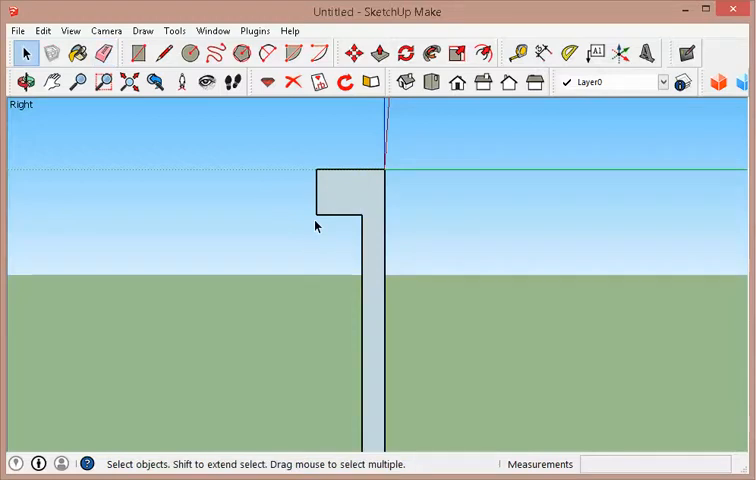
click(161, 53)
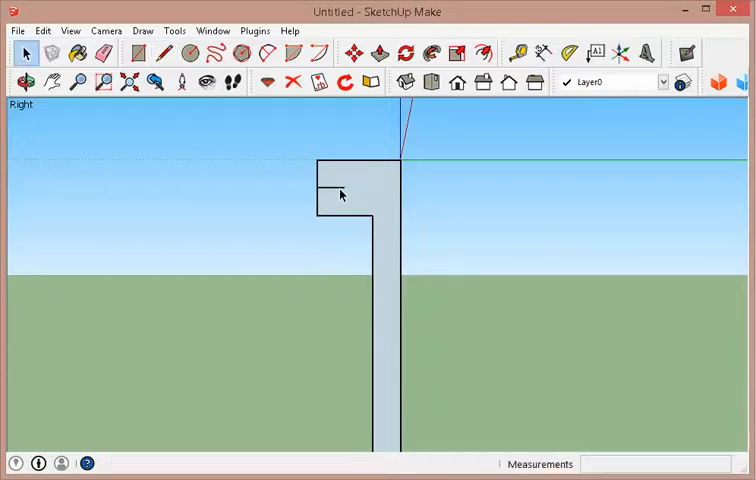
Round the tread nose with an arc and erase the square corner edges.
click(190, 53)
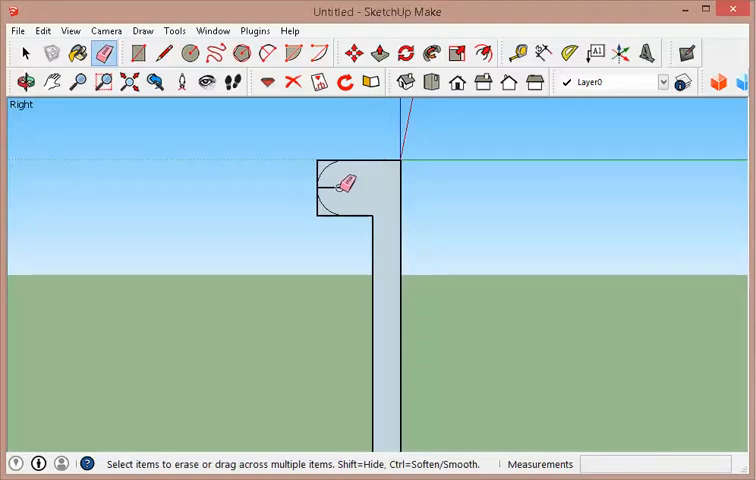
drag(355, 180, 322, 160)
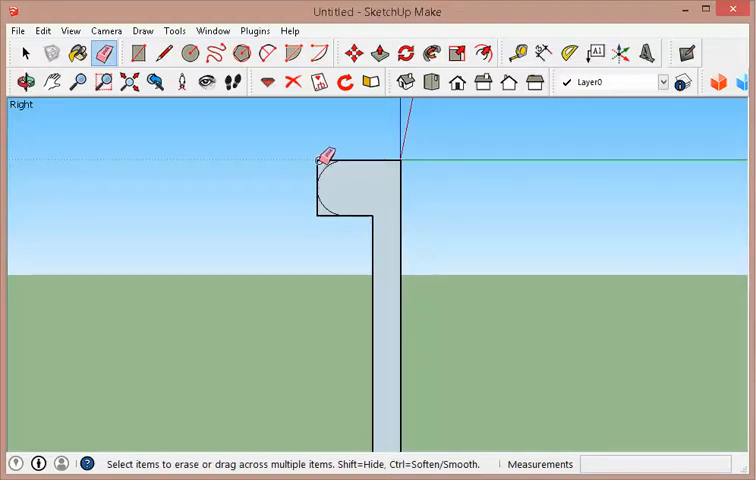
drag(322, 160, 322, 210)
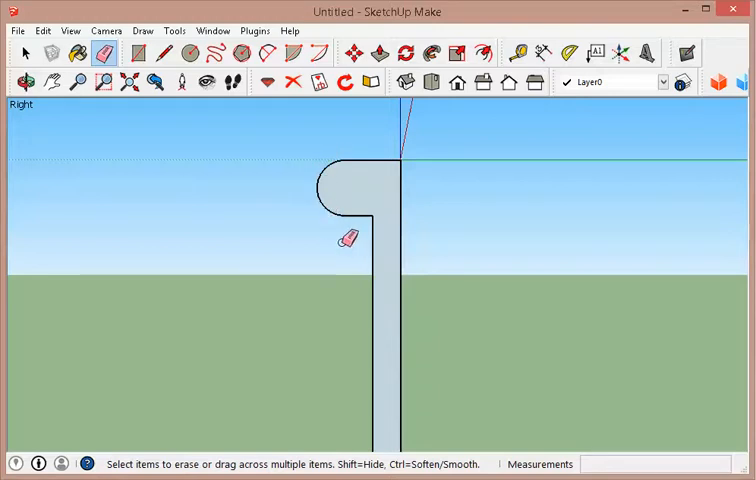
Reverse Faces on the selected nosed tread-and-riser profile.
click(20, 51)
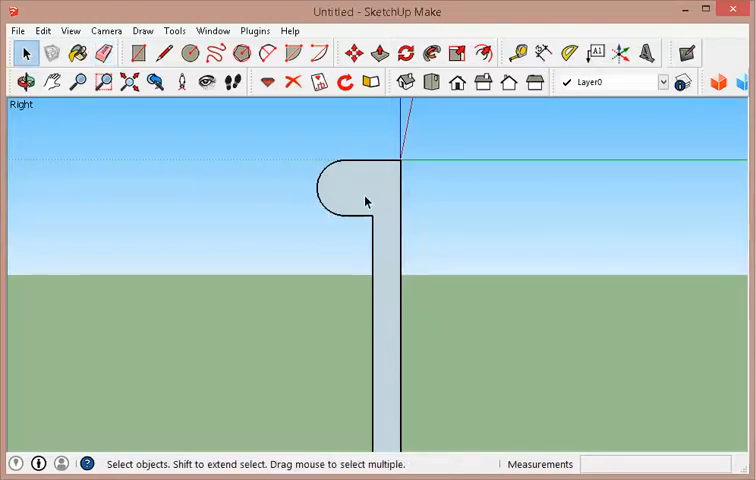
right_click(360, 190)
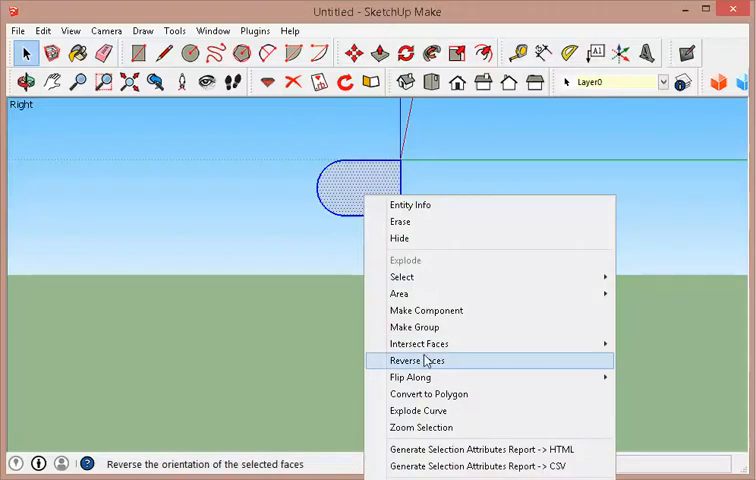
click(417, 360)
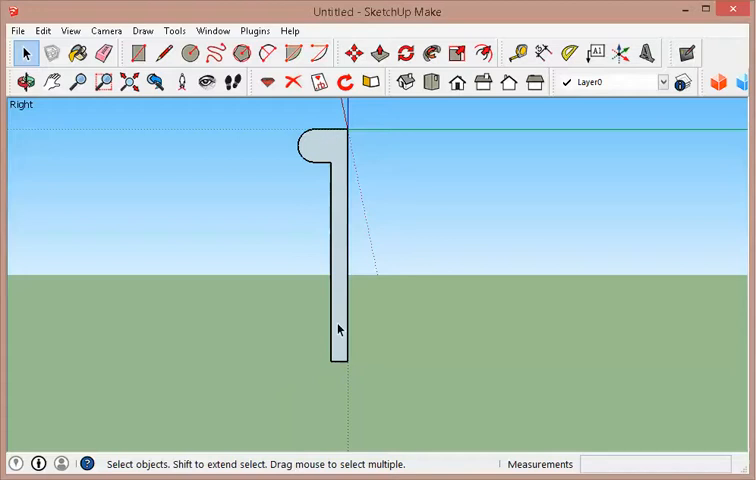
mouse_move(336, 385)
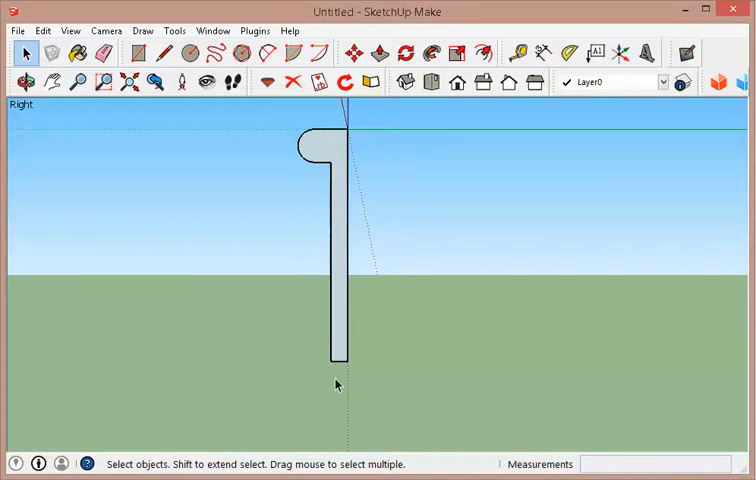
click(162, 53)
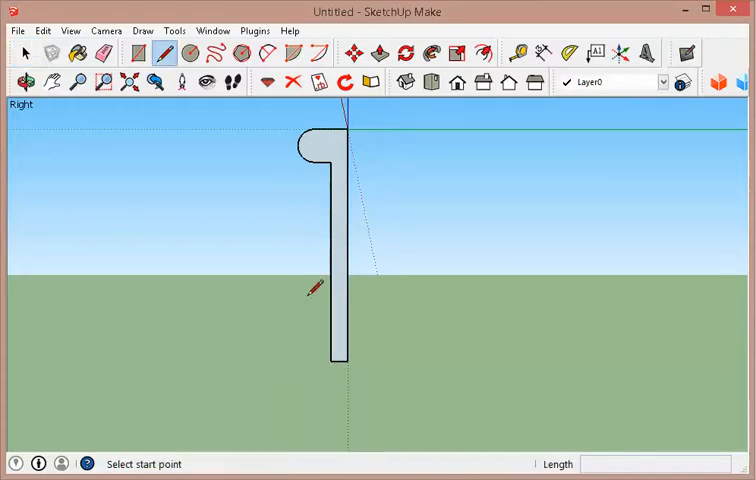
Start the next tread outline with a line from the riser bottom.
click(332, 359)
text(1)
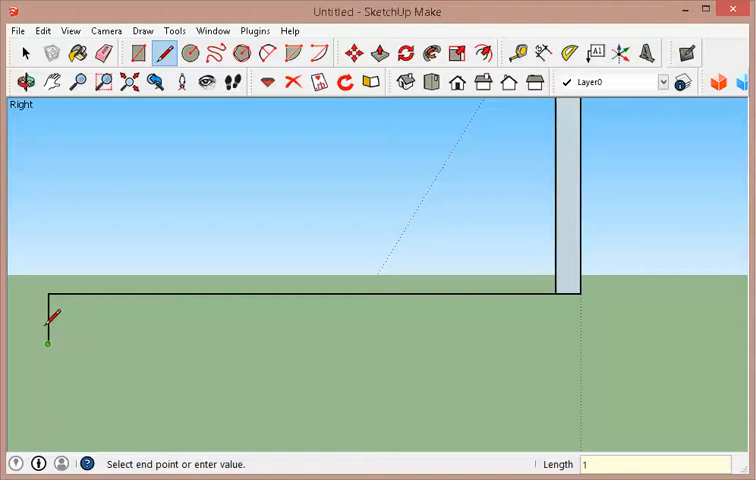
mouse_move(78, 338)
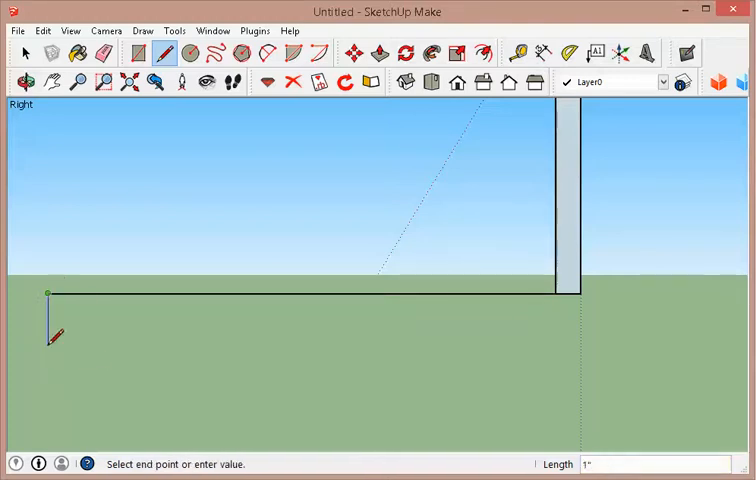
mouse_move(48, 347)
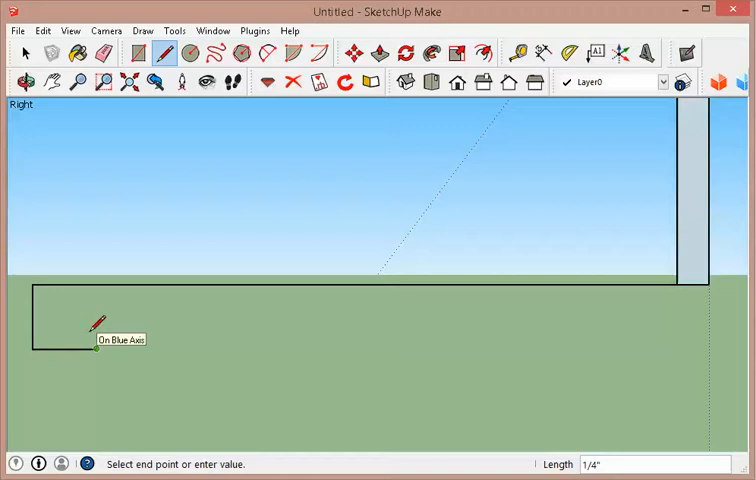
Close the lower tread outline with a 3/1 notch underneath.
text(3/1)
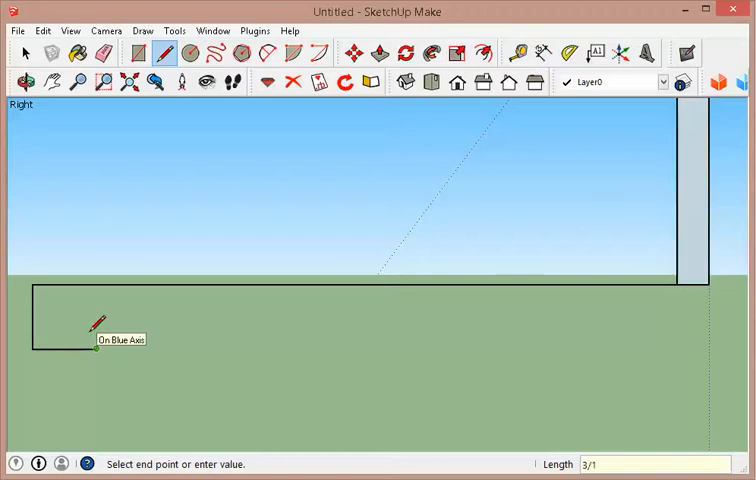
mouse_move(148, 332)
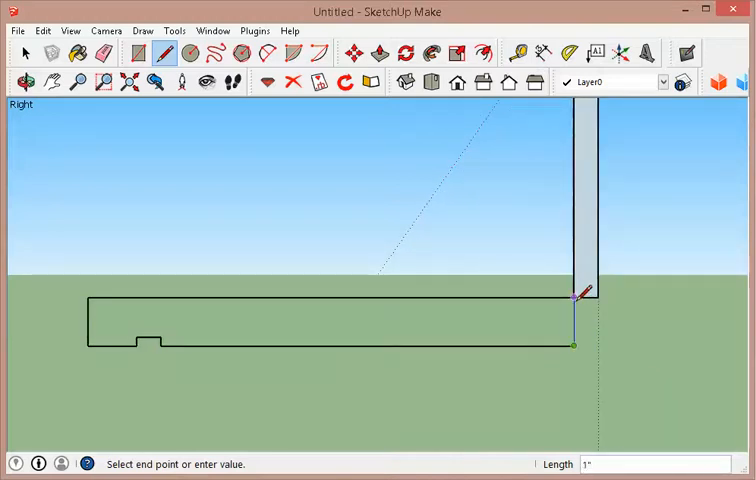
click(22, 50)
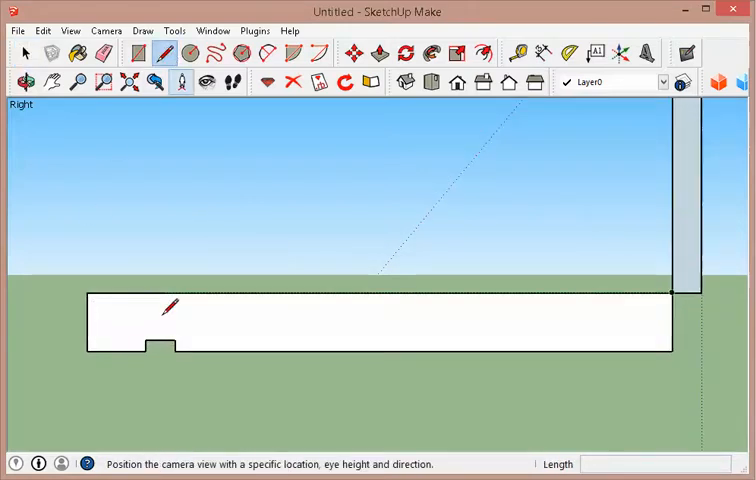
mouse_move(97, 315)
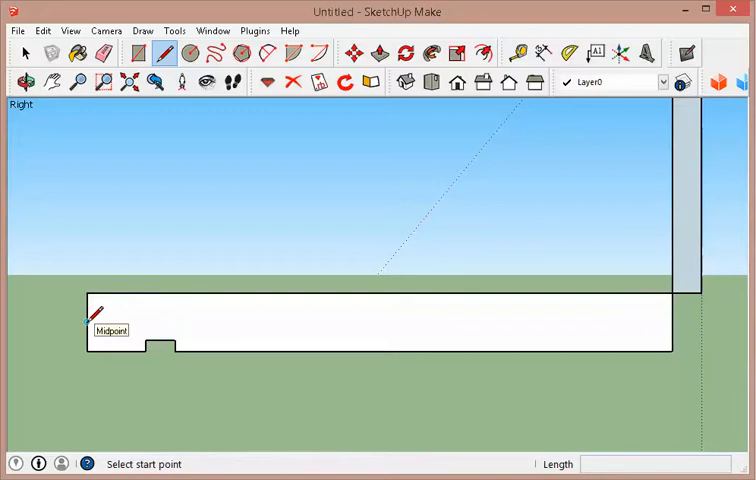
Draw a 1/4" line from the front edge midpoint marking the nose centre.
click(95, 320)
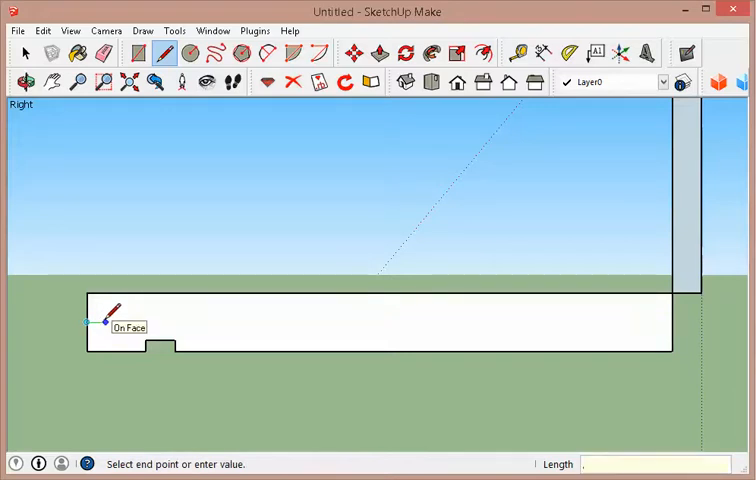
text(1/4")
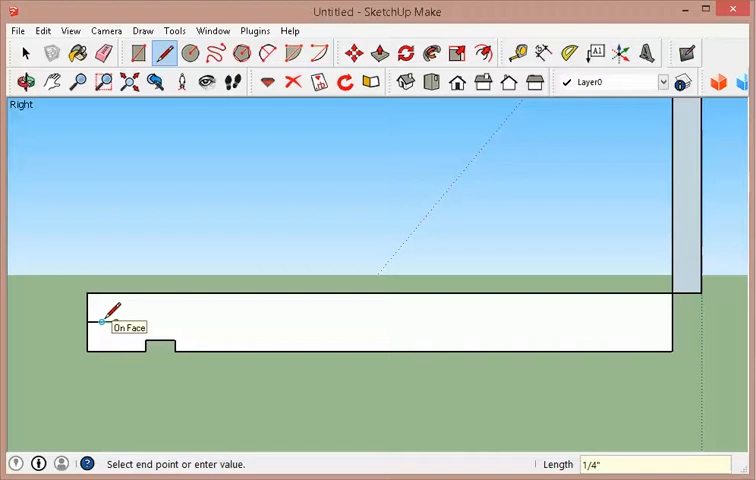
click(188, 52)
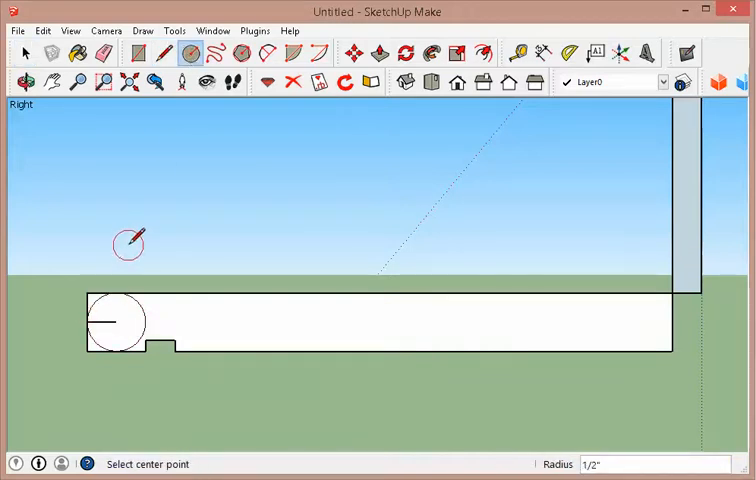
Erase the leftover edges around the rounded nose.
click(21, 52)
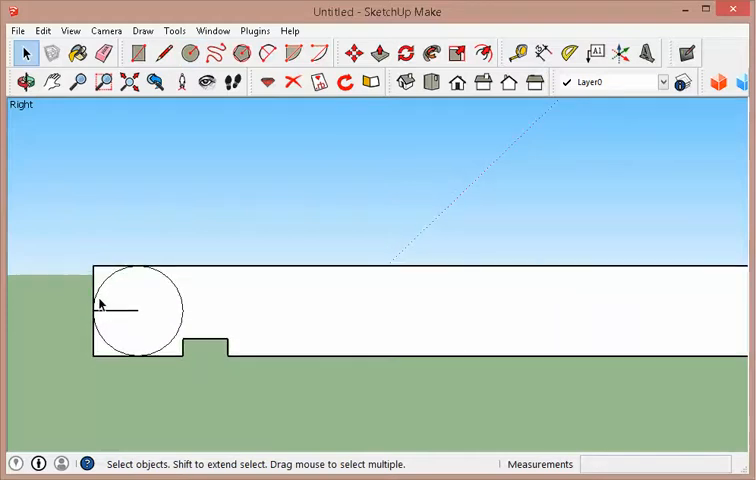
click(104, 53)
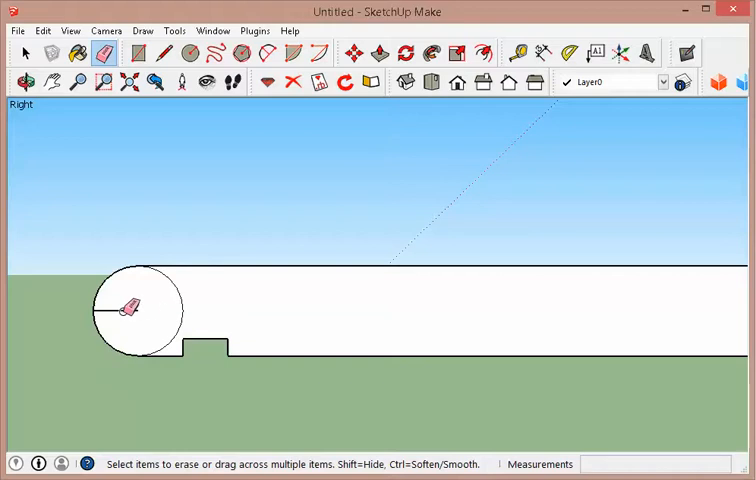
drag(130, 300, 190, 310)
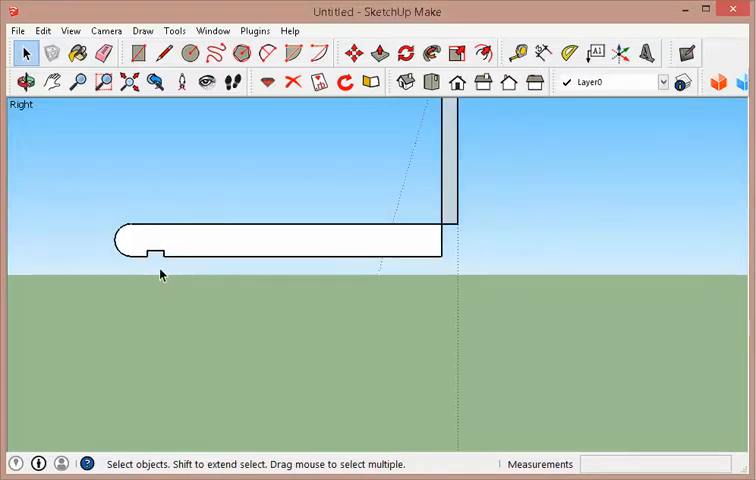
Draw a 7" riser line down from the notch under the lower tread.
click(158, 53)
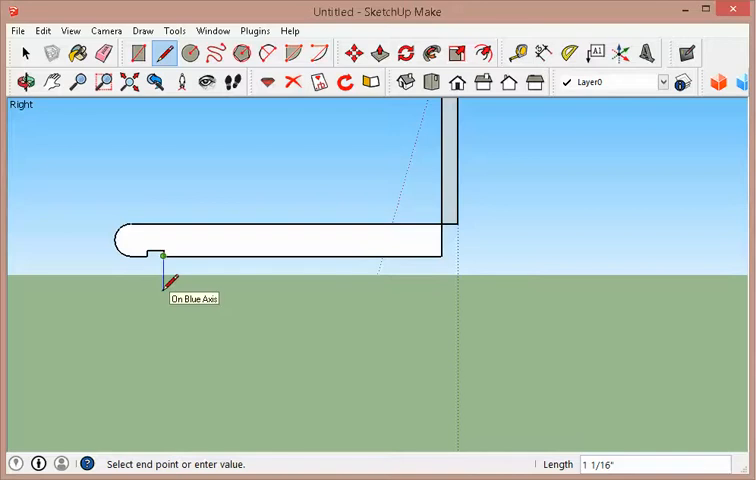
text(7)
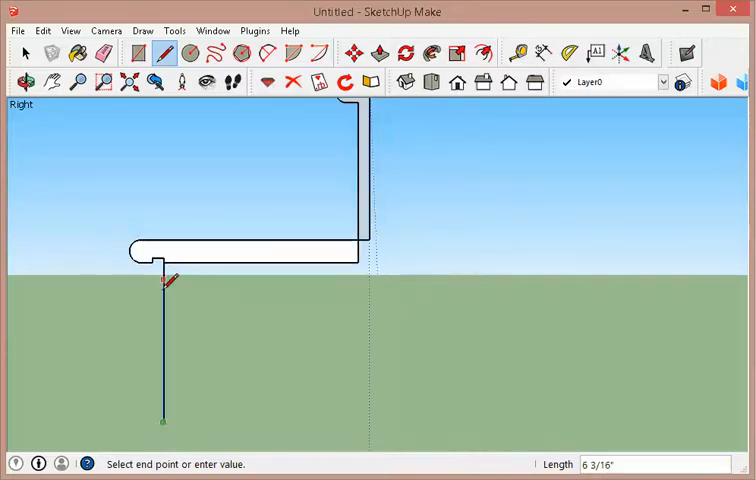
mouse_move(159, 414)
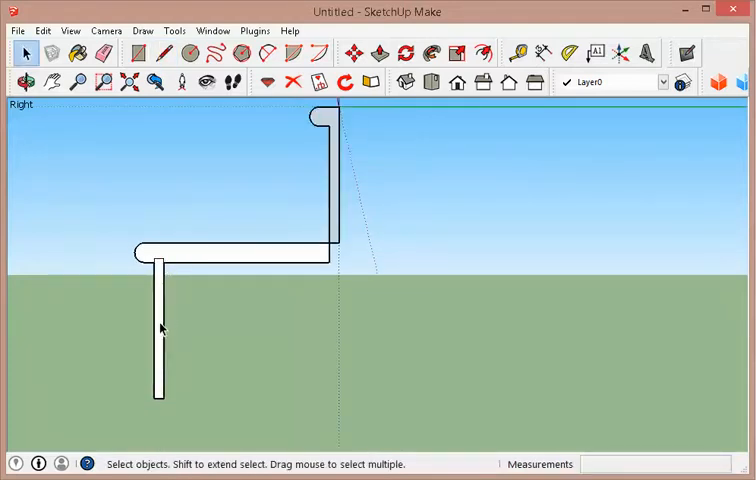
mouse_move(193, 258)
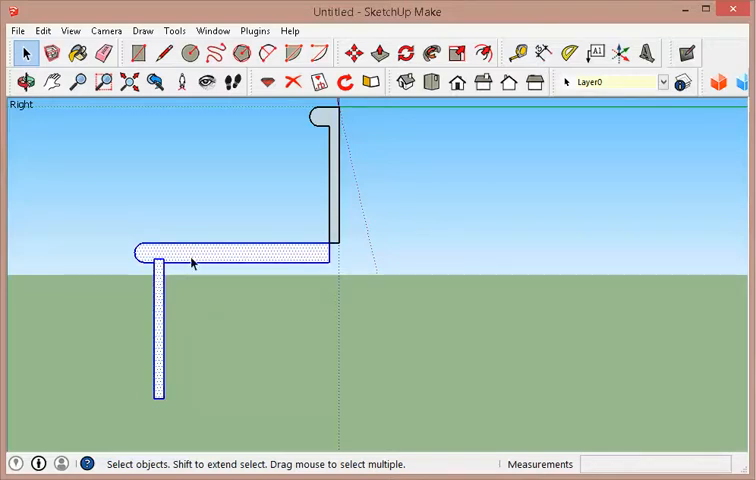
mouse_move(162, 271)
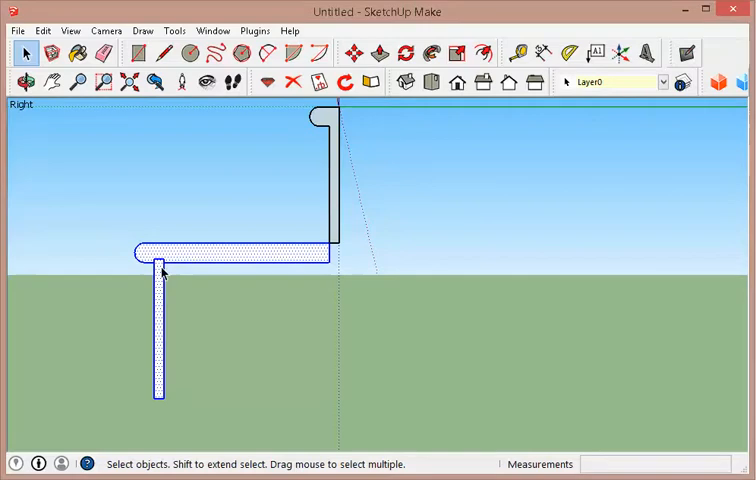
Group the rounded-nose tread with its riser board and open the group for editing.
right_click(163, 270)
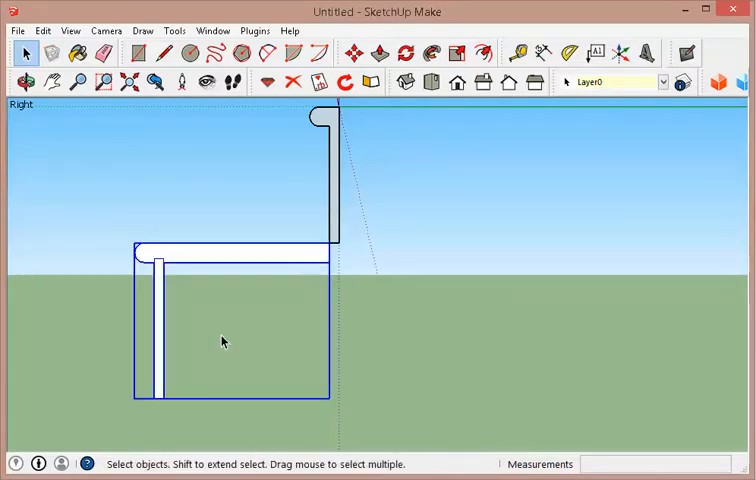
click(24, 82)
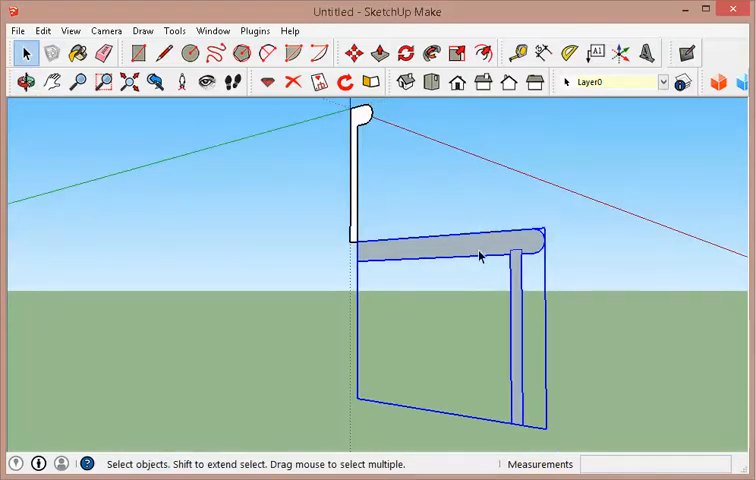
right_click(480, 256)
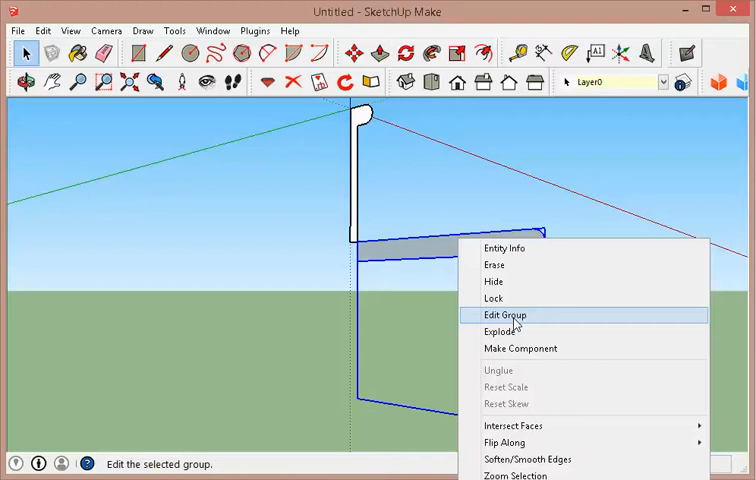
click(504, 315)
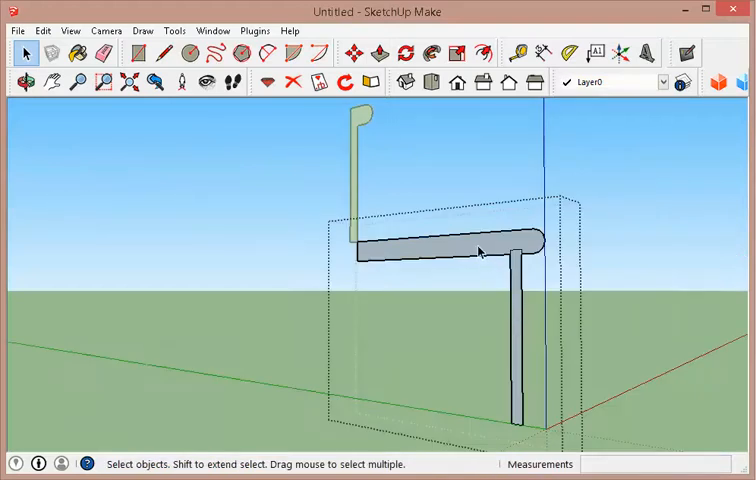
Push/Pull the tread-and-riser profile out to the full stair width.
click(375, 52)
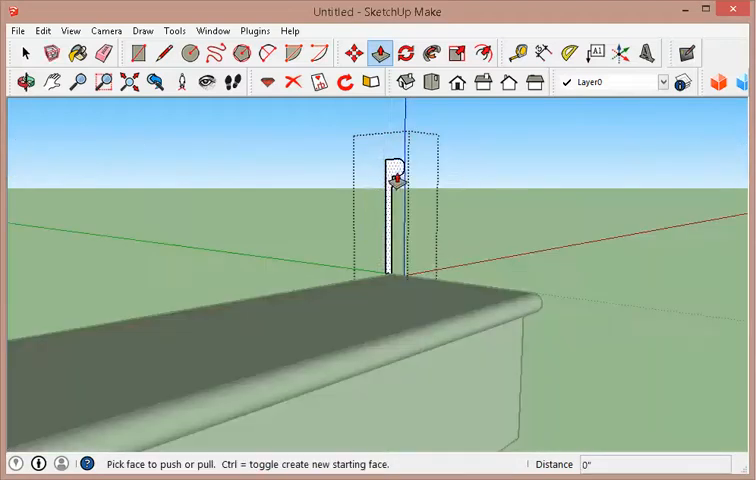
drag(395, 180, 600, 180)
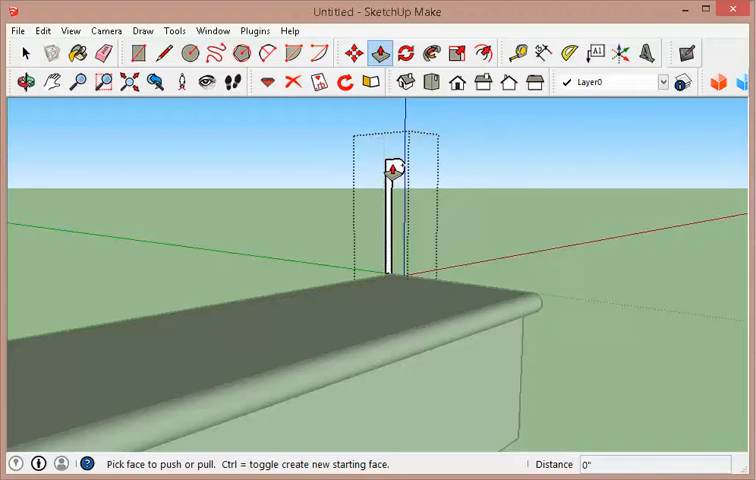
drag(390, 170, 360, 185)
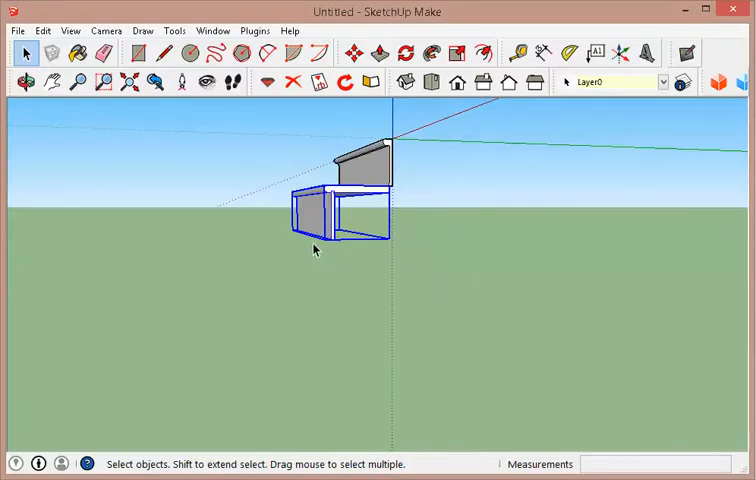
mouse_move(350, 218)
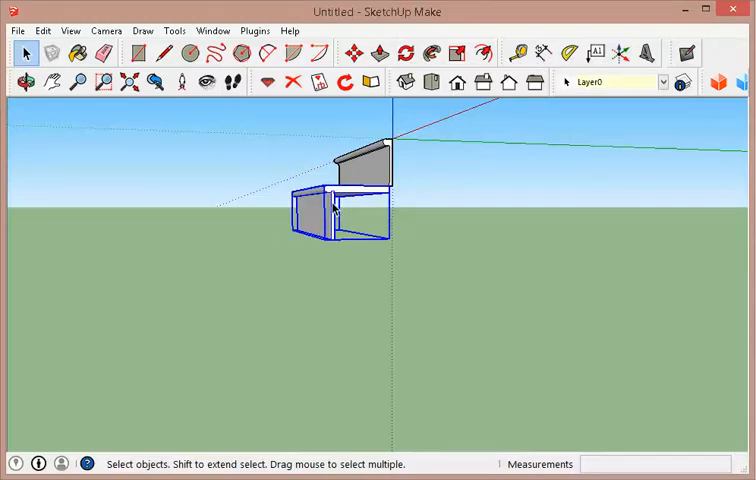
mouse_move(462, 51)
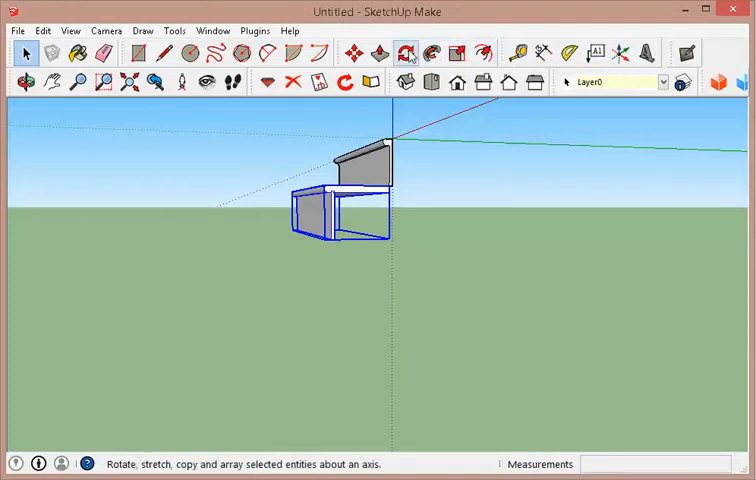
mouse_move(355, 52)
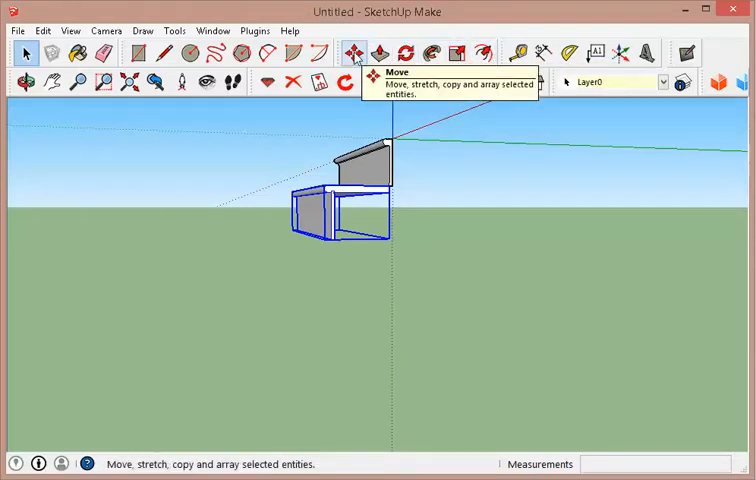
Copy the step one level lower with Move/Ctrl to stack the flight of treads.
click(352, 53)
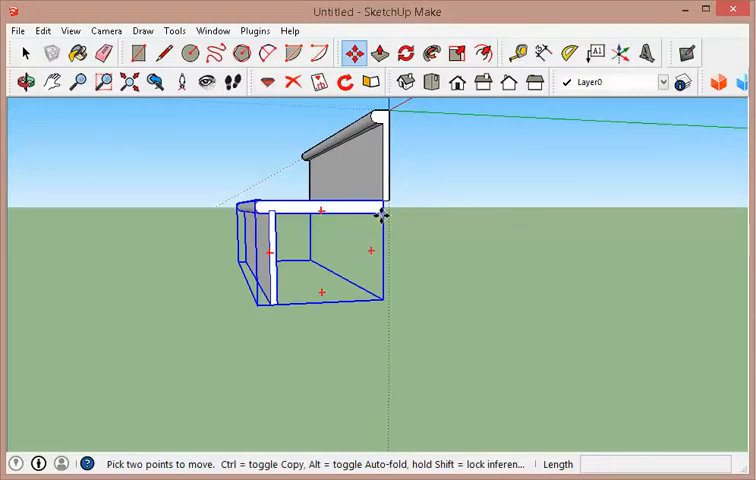
mouse_move(380, 216)
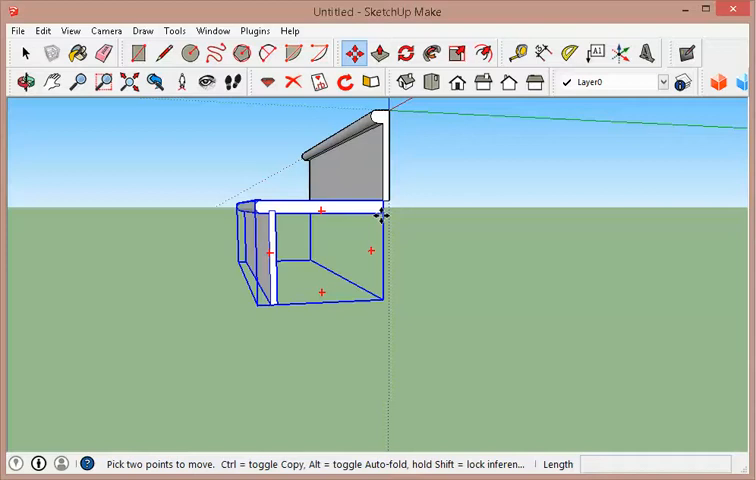
drag(383, 217, 345, 232)
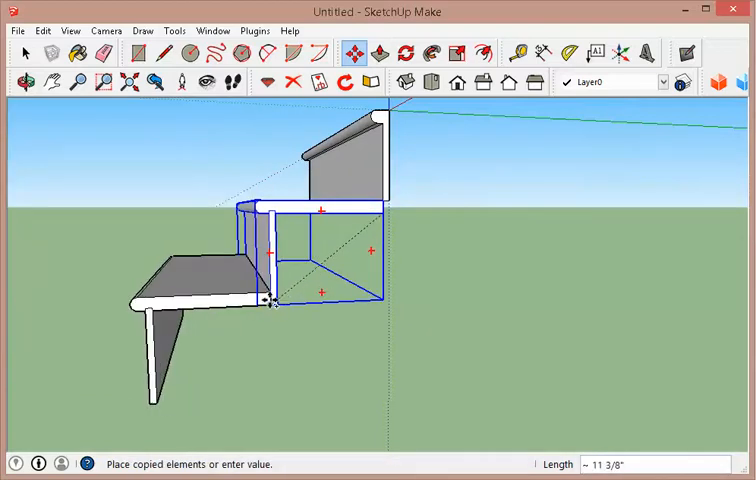
mouse_move(273, 303)
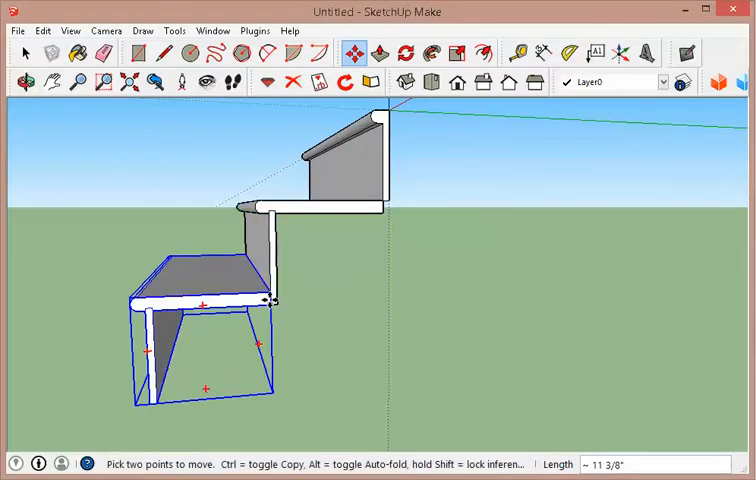
mouse_move(275, 302)
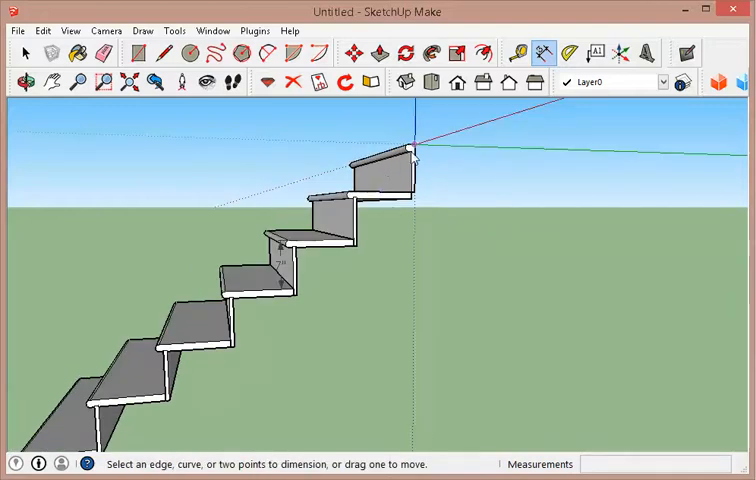
click(412, 194)
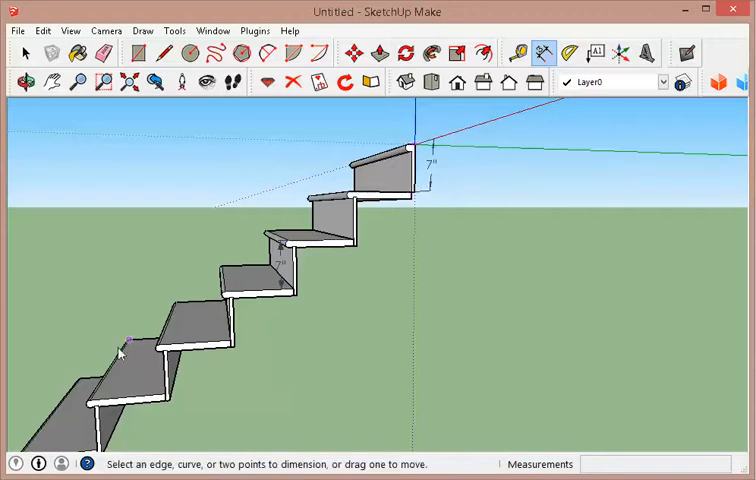
Place the 7-inch height dimension beside the top riser.
click(135, 345)
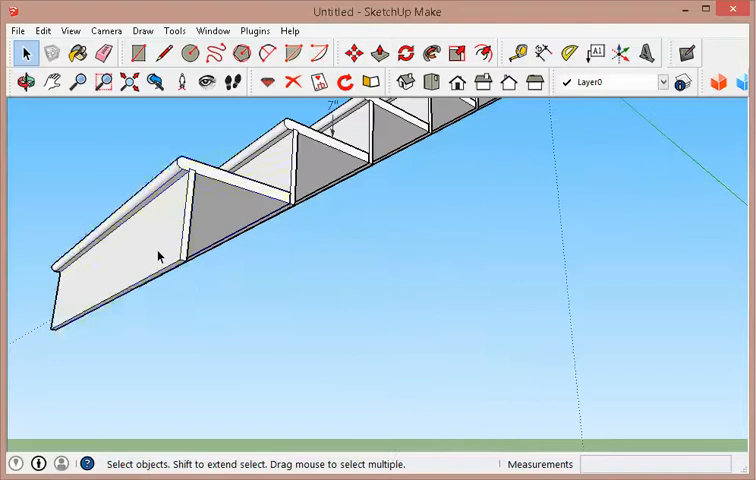
Open the staircase group for editing, then return to the Select tool.
right_click(158, 257)
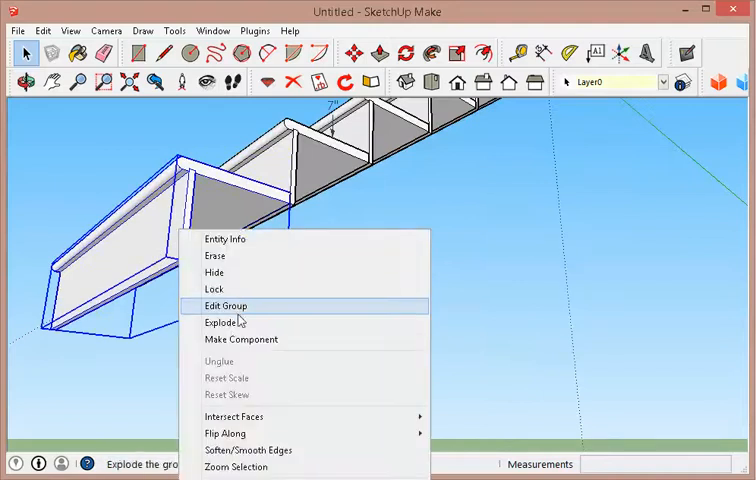
click(225, 305)
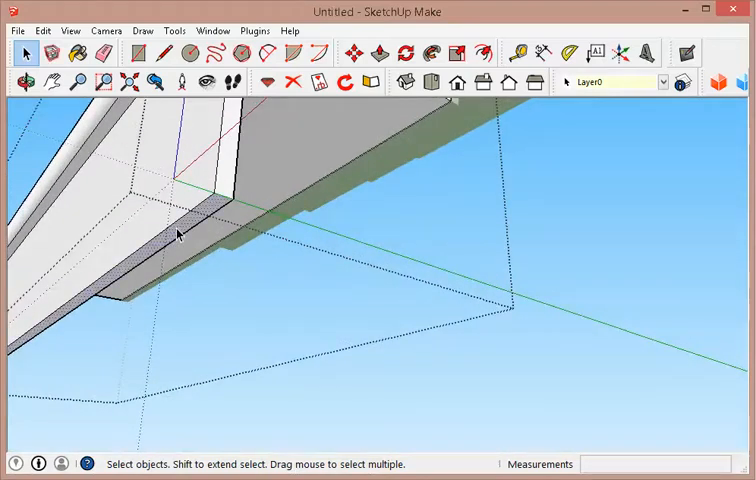
click(377, 53)
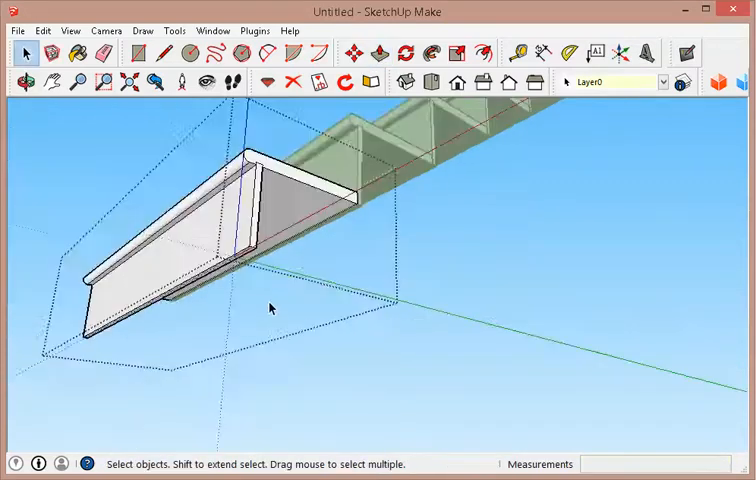
click(22, 82)
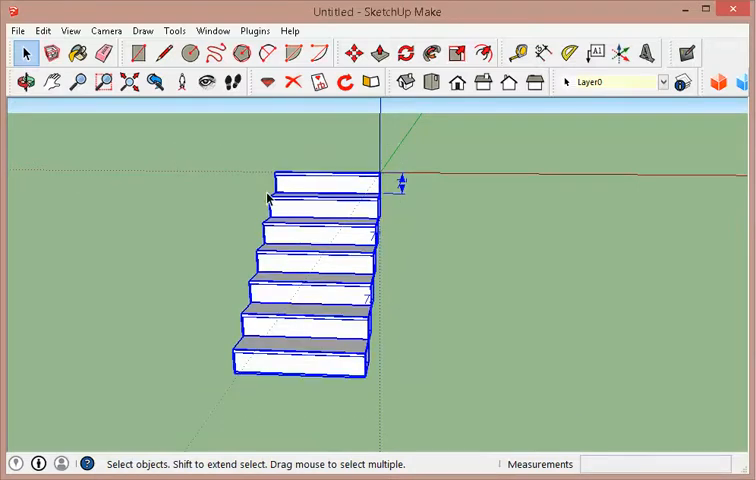
Copy the staircase 96 inches to the right and select the copy.
click(357, 53)
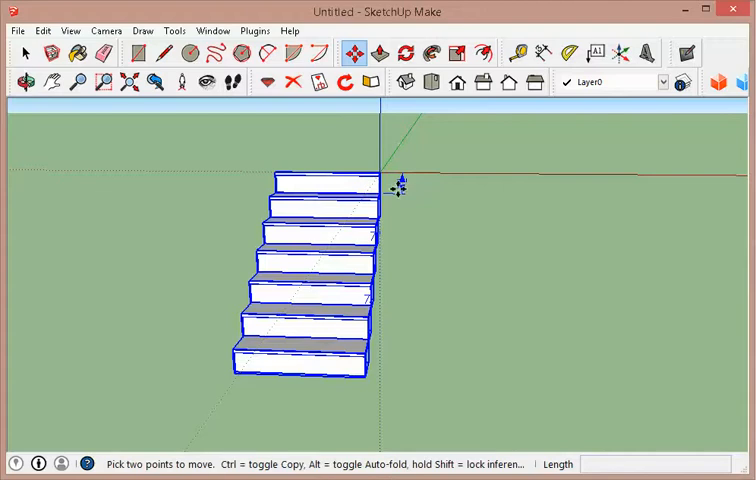
mouse_move(385, 178)
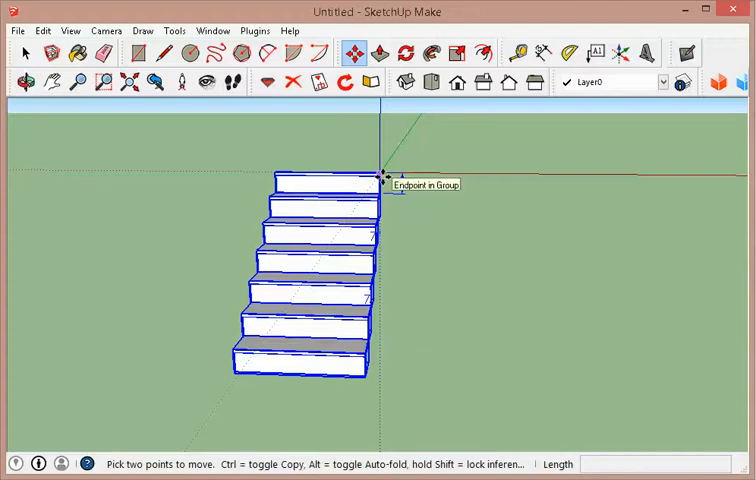
drag(385, 178, 535, 170)
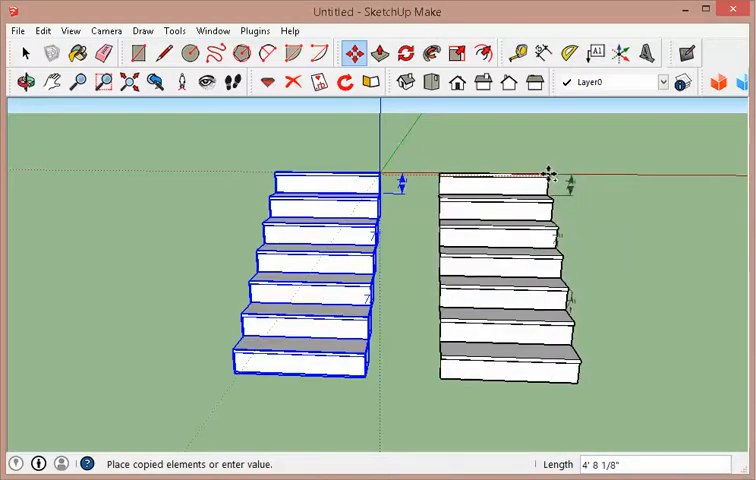
mouse_move(550, 175)
text(96)
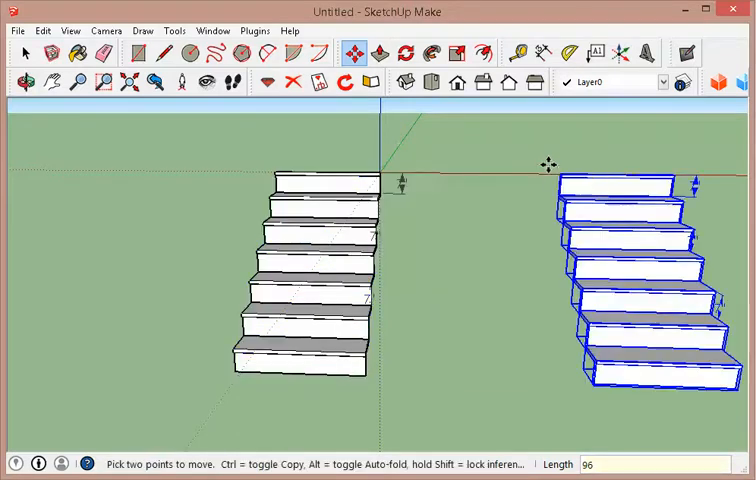
click(25, 80)
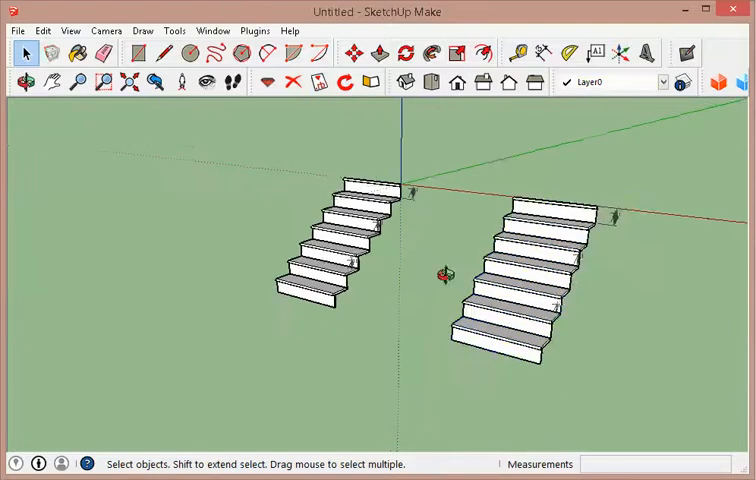
click(520, 270)
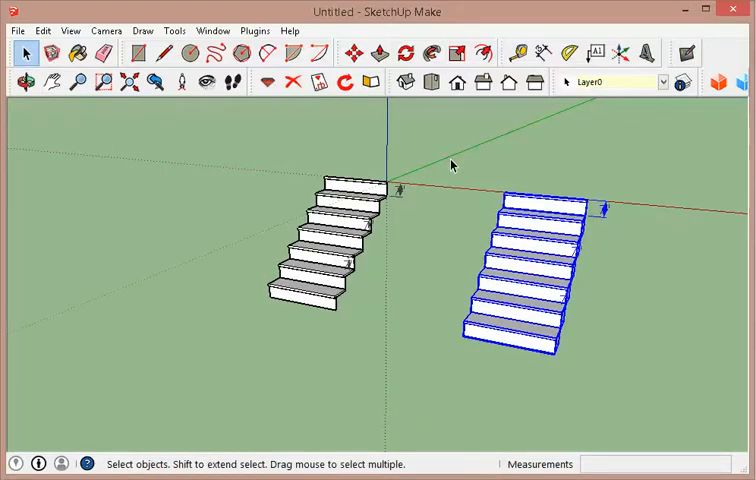
Trace the sawtooth stringer outline beneath the copied staircase's treads.
right_click(530, 270)
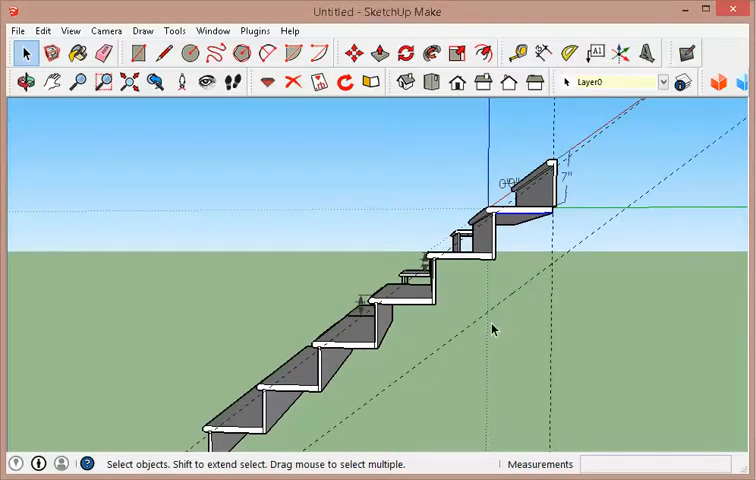
click(158, 51)
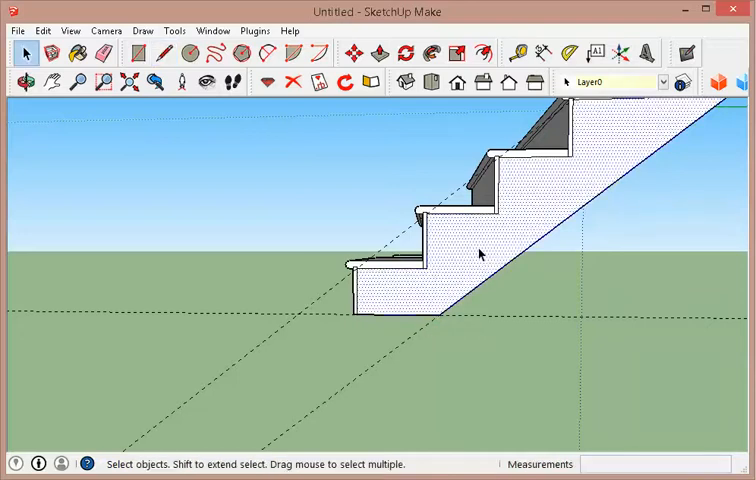
Make the stringer profile a group and move its face 1.5 inches sideways.
right_click(480, 255)
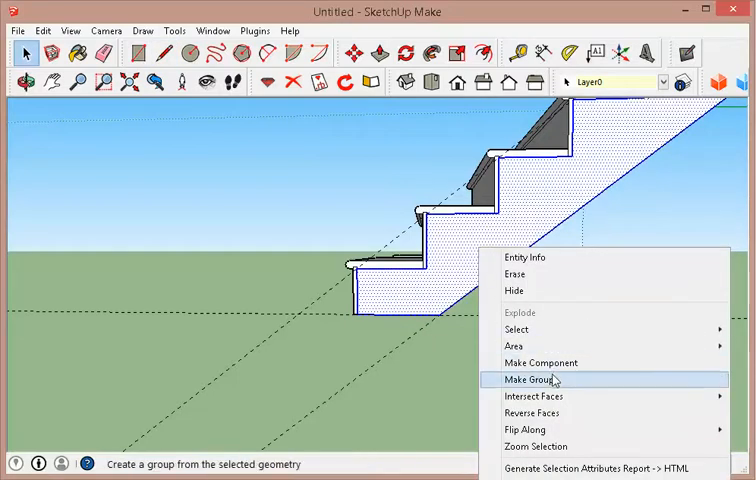
click(529, 380)
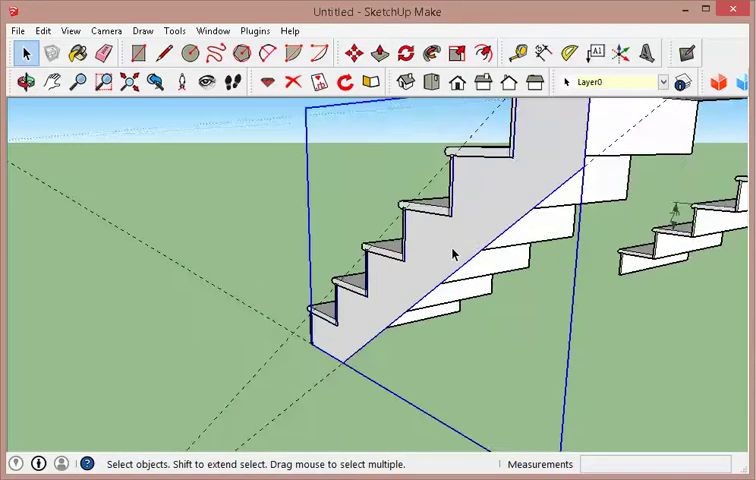
right_click(453, 252)
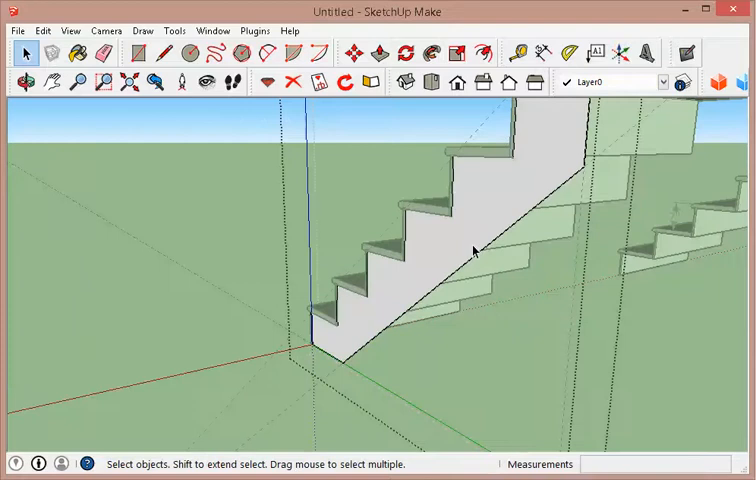
click(470, 230)
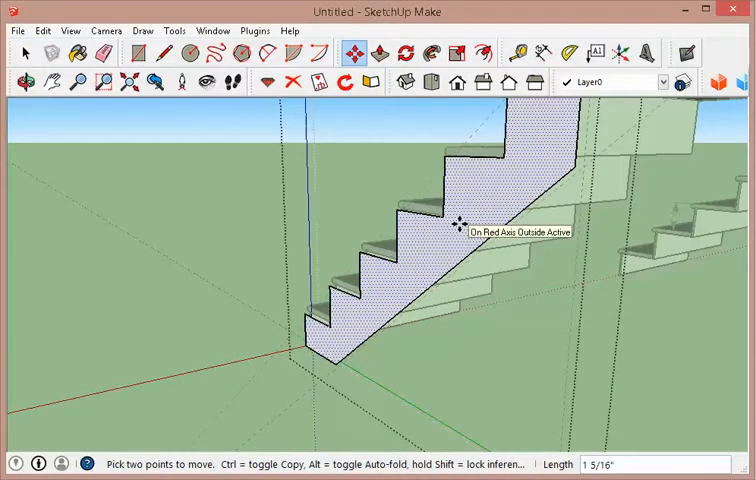
text(1.5)
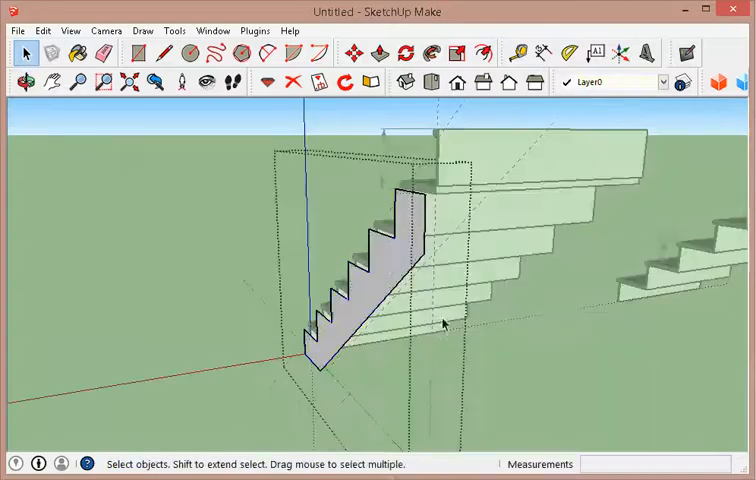
Push/Pull the stringer face to 1.5 inches thick and finish editing.
click(385, 52)
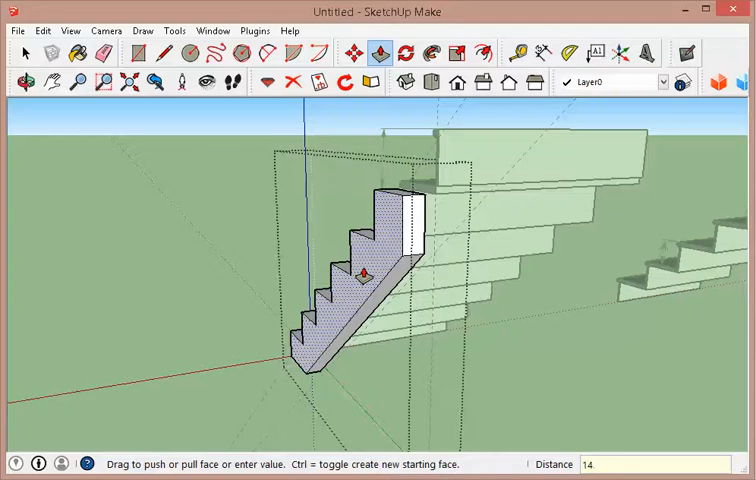
text(1.5)
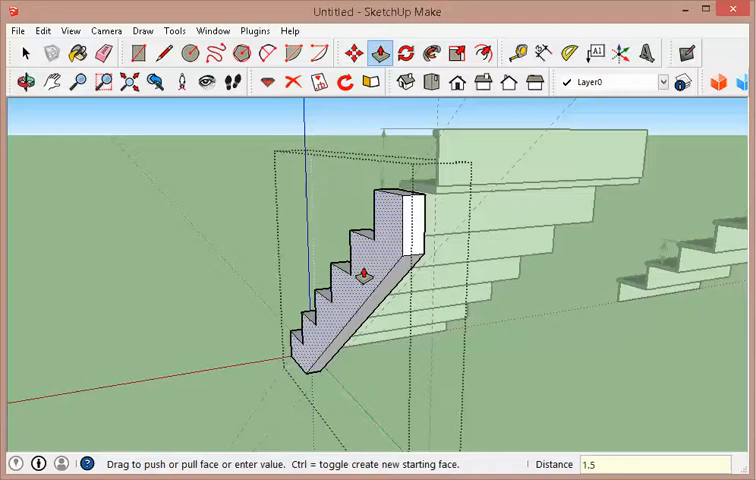
click(20, 52)
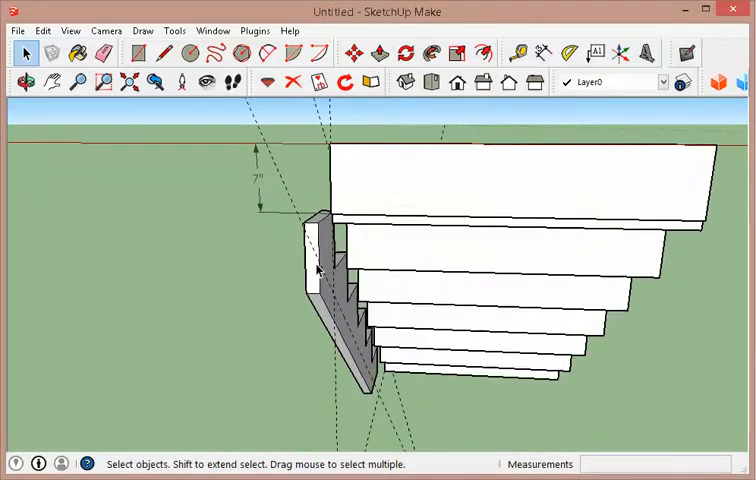
Copy the stringer board to the far side of the treads and orbit to check.
click(313, 270)
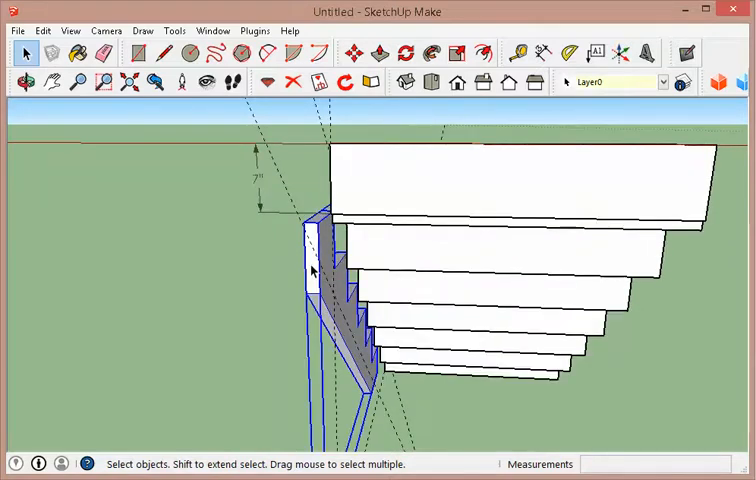
click(356, 53)
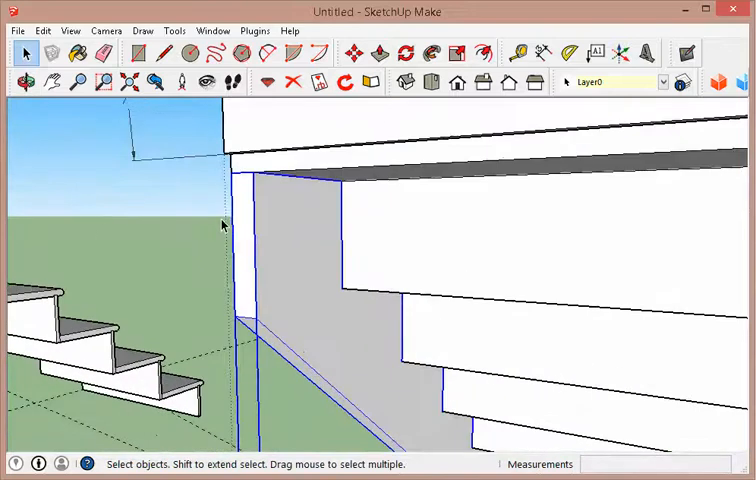
click(355, 53)
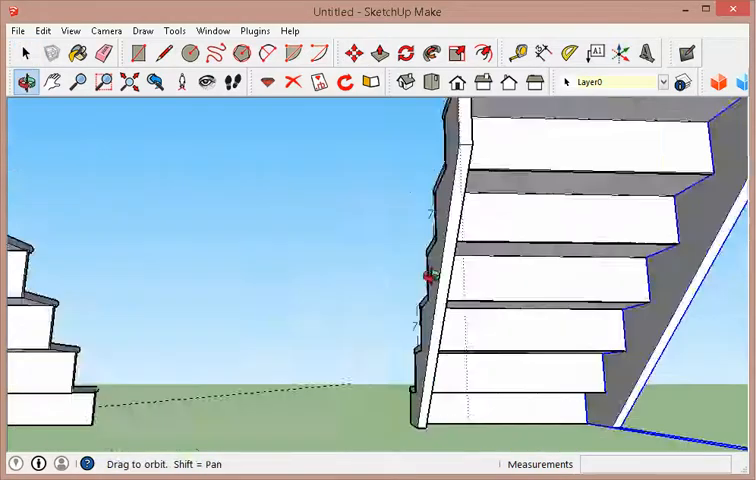
drag(430, 275, 350, 320)
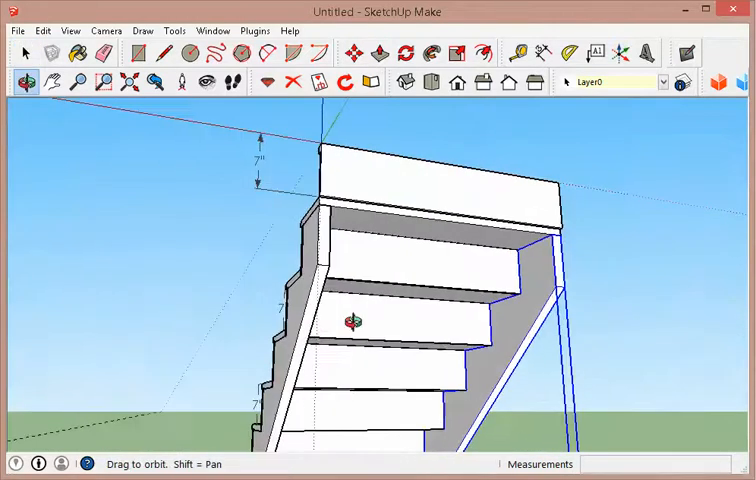
Edit the top hanger board group and Push/Pull its bottom face downward.
right_click(392, 190)
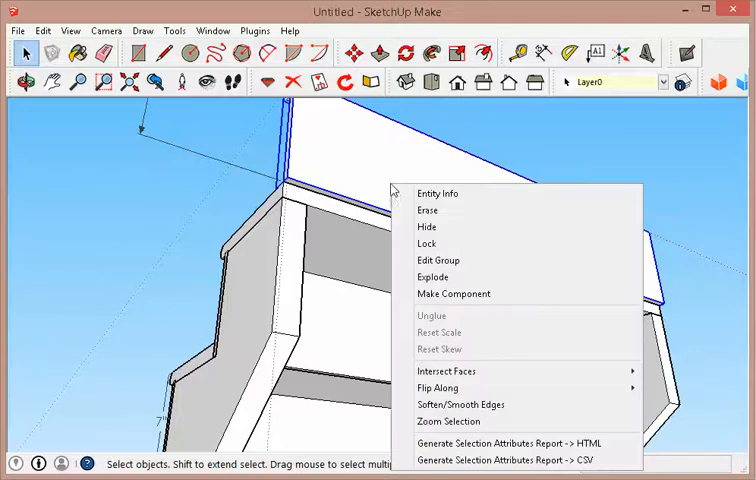
click(438, 259)
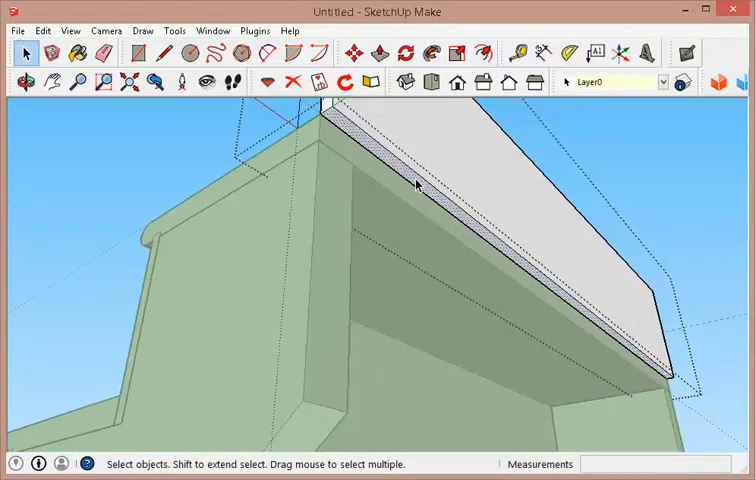
click(386, 50)
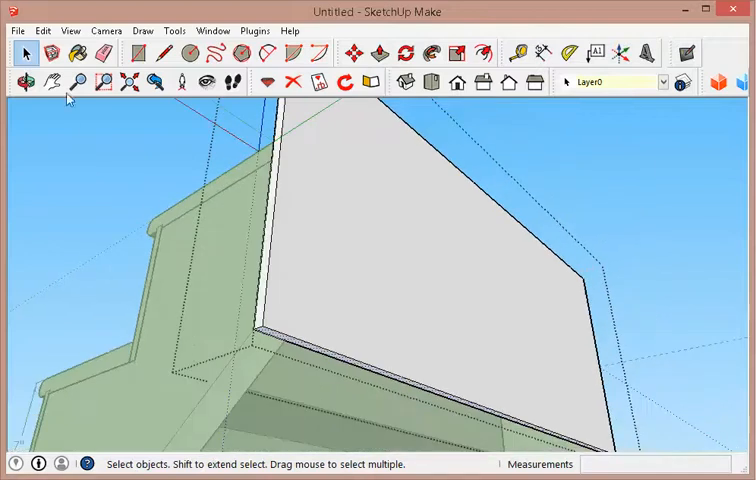
click(44, 29)
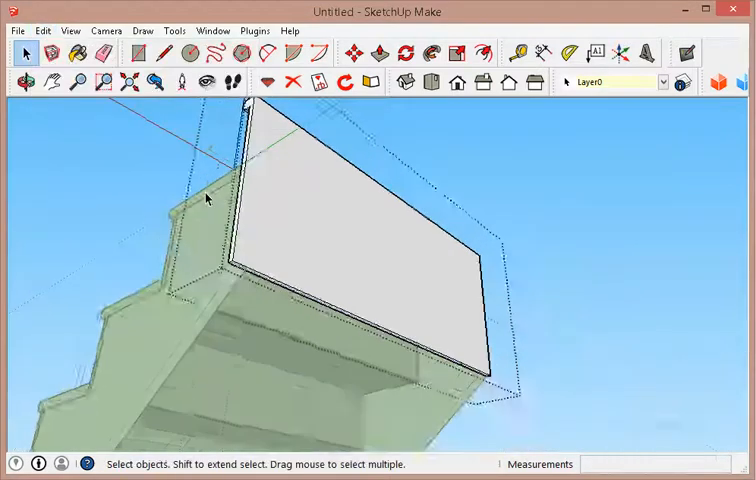
click(24, 81)
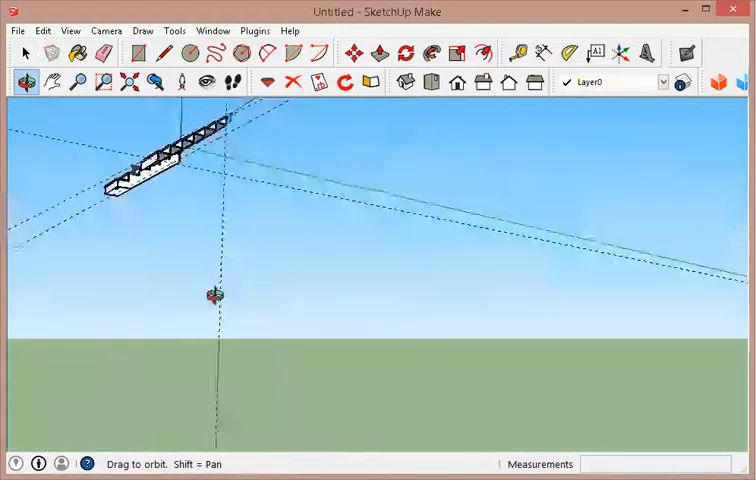
click(42, 30)
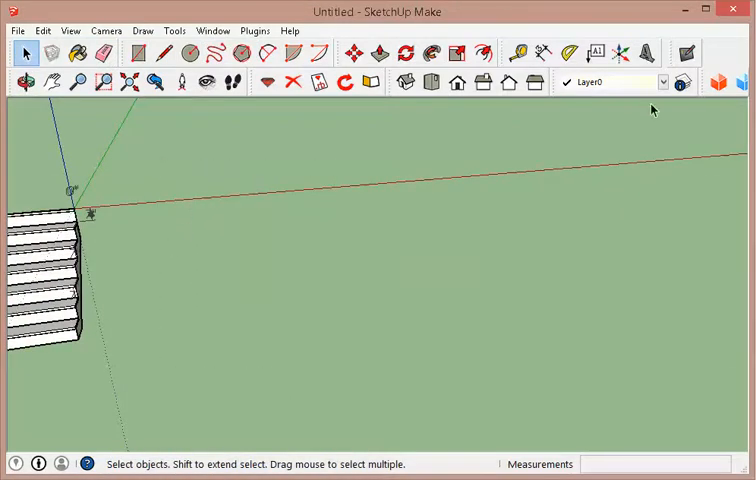
click(598, 49)
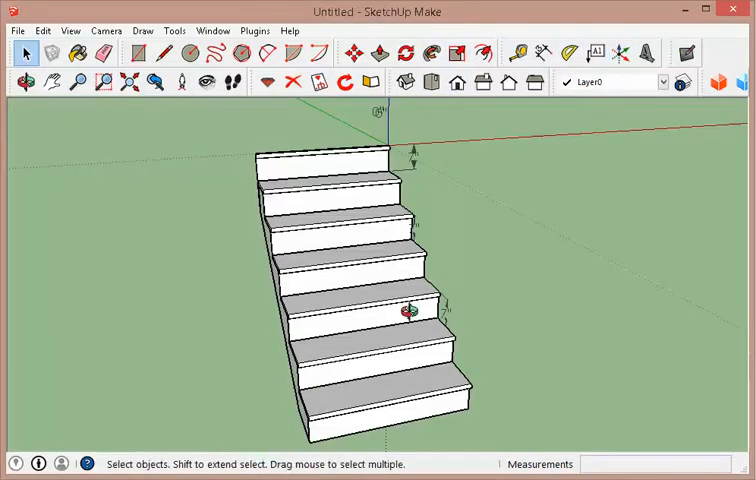
click(24, 79)
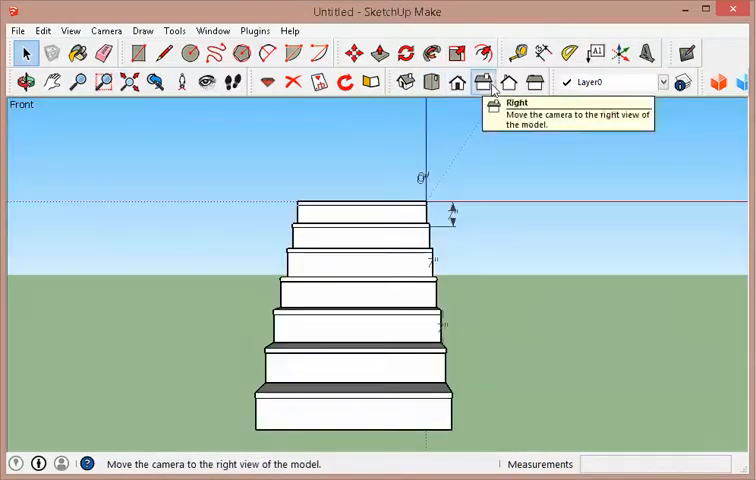
From an angled view, dimension the lower step's 9-inch run and 10-inch tread depth.
click(530, 82)
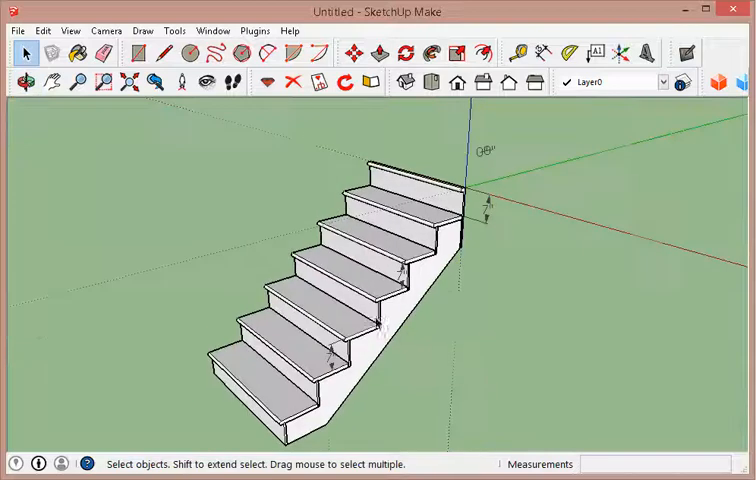
click(20, 80)
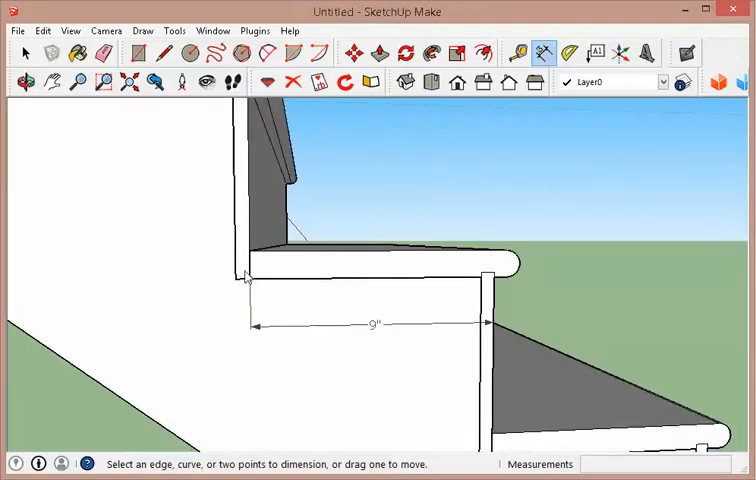
click(515, 261)
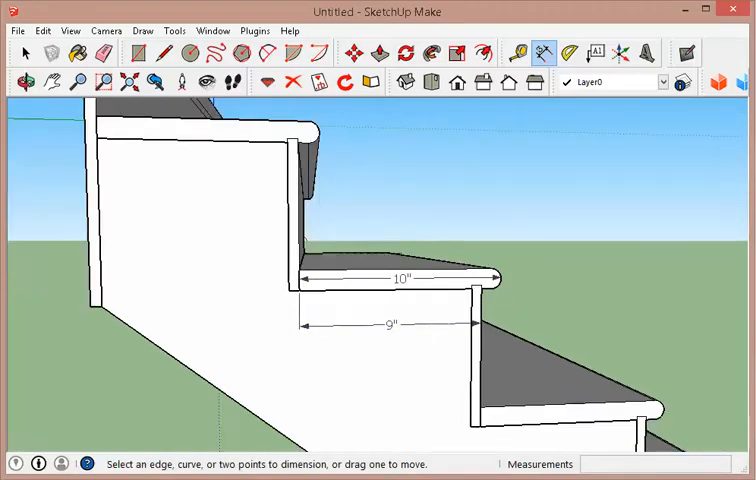
click(480, 290)
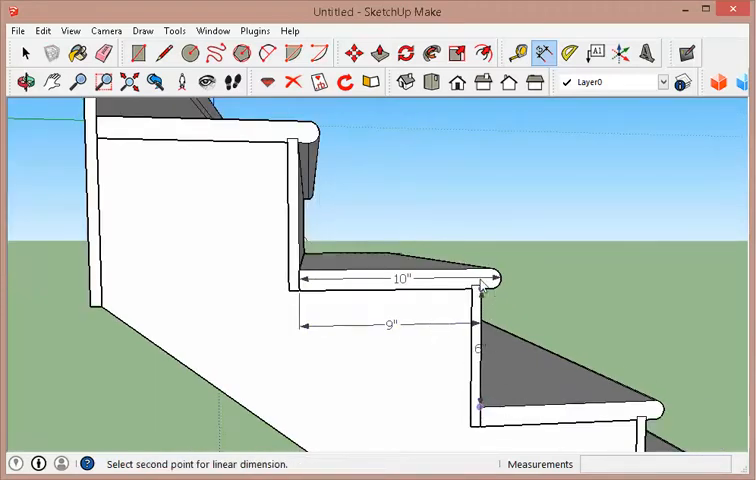